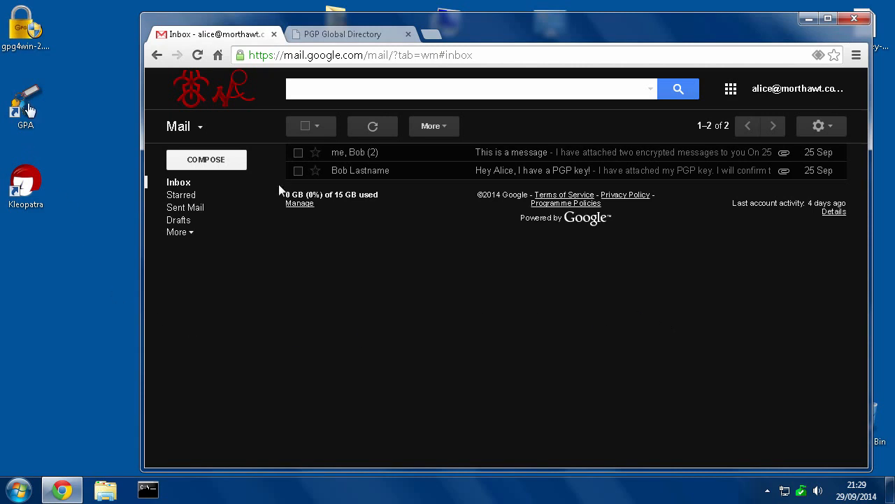
pyautogui.moveTo(56, 118)
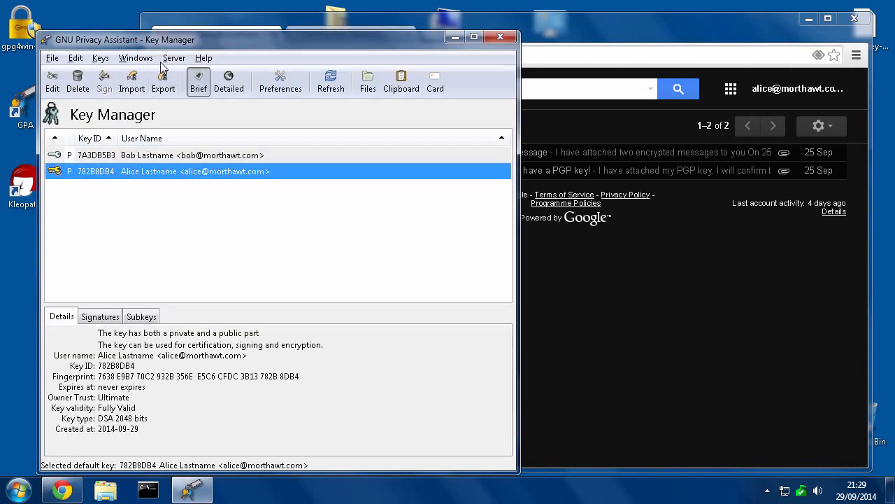
# Step: Start Server > Retrieve Keys in the Key Manager, then cancel without importing anything
pyautogui.click(179, 57)
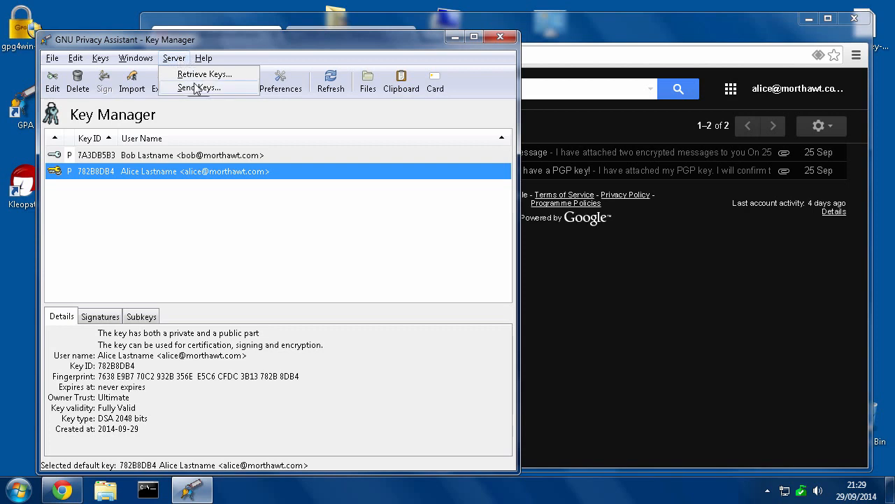
pyautogui.click(202, 73)
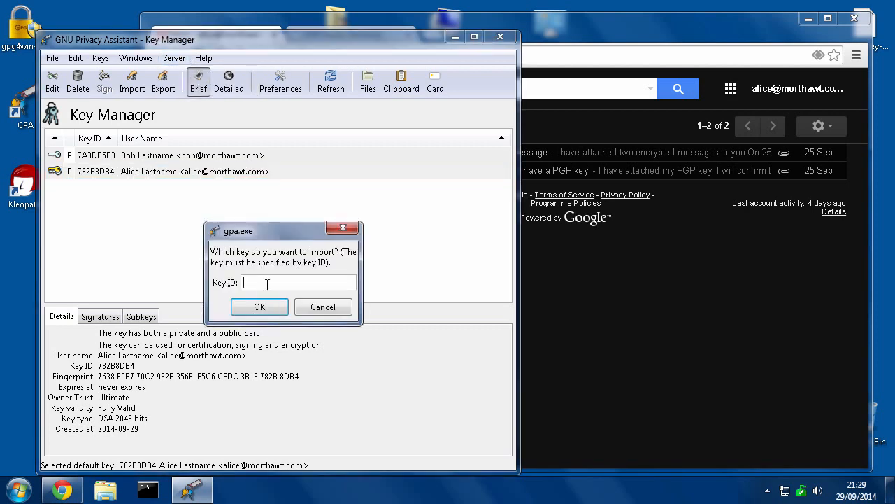
pyautogui.moveTo(94, 193)
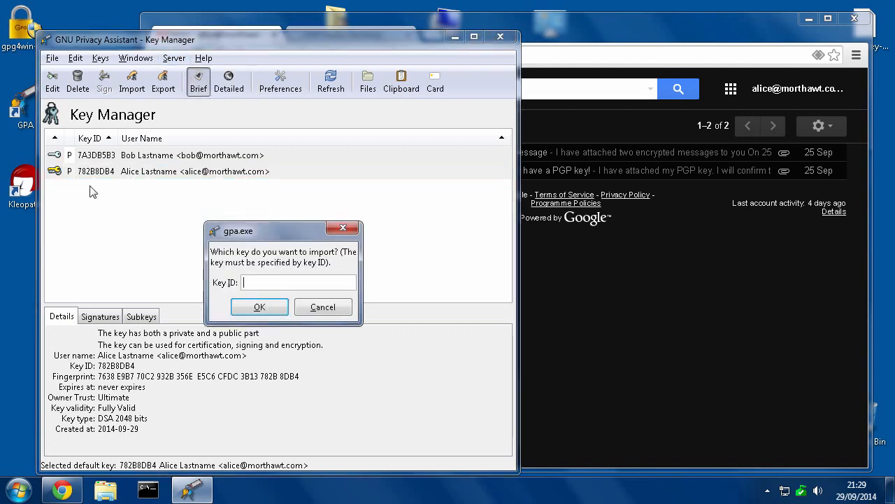
pyautogui.moveTo(323, 306)
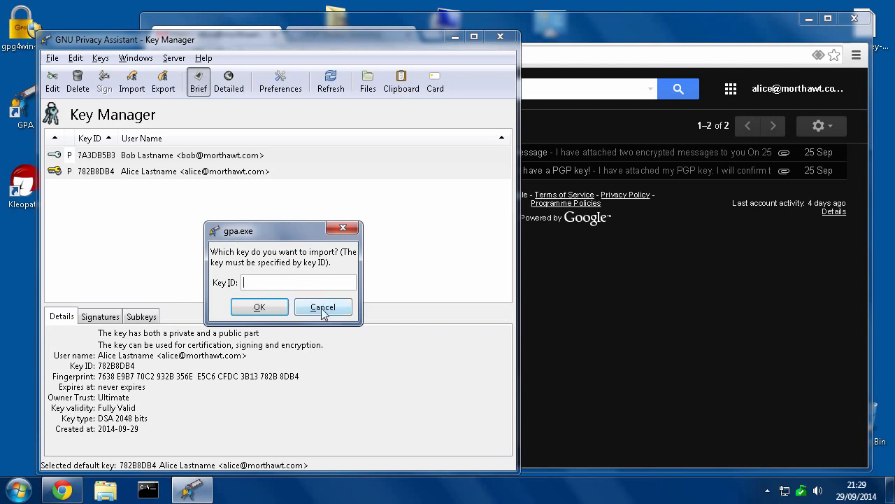
pyautogui.click(323, 306)
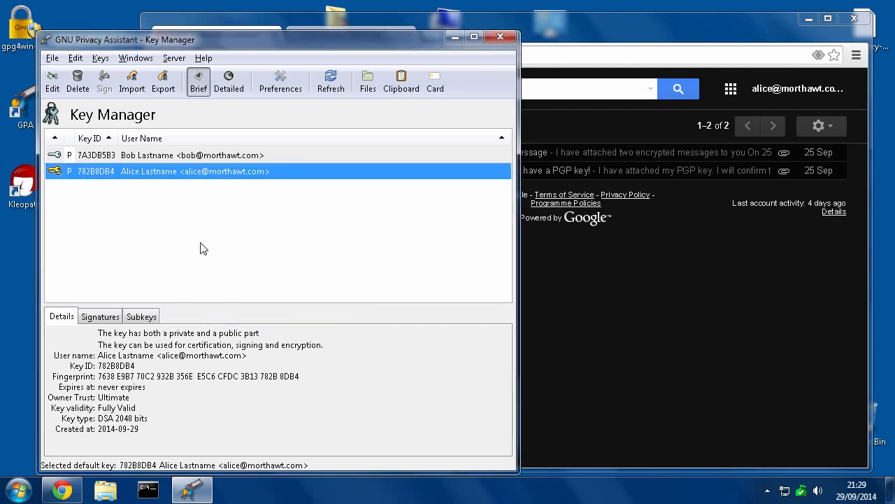
pyautogui.moveTo(179, 243)
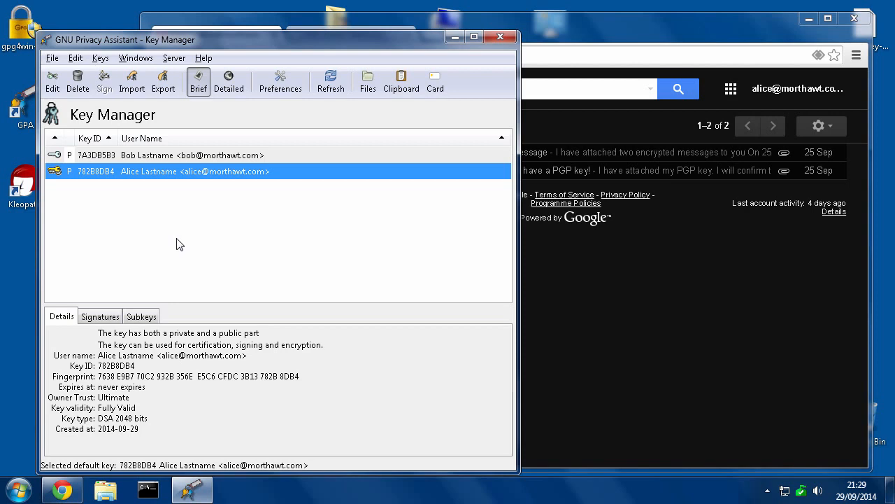
pyautogui.moveTo(187, 292)
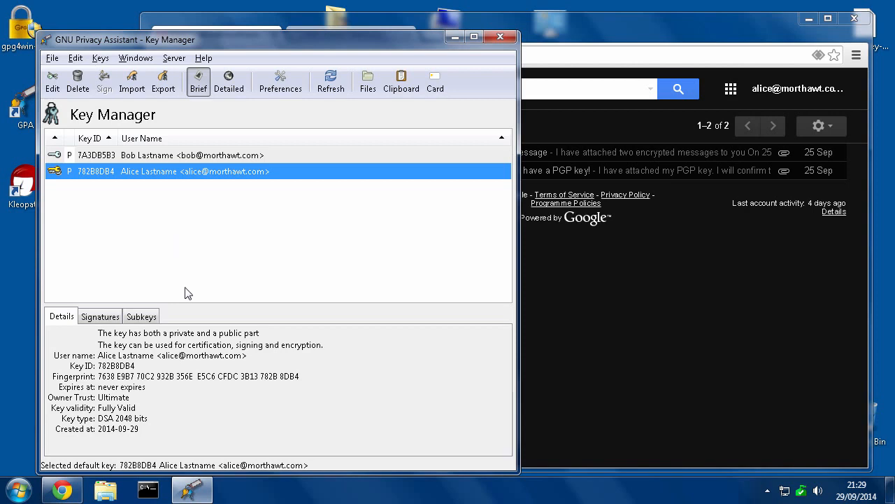
pyautogui.moveTo(129, 246)
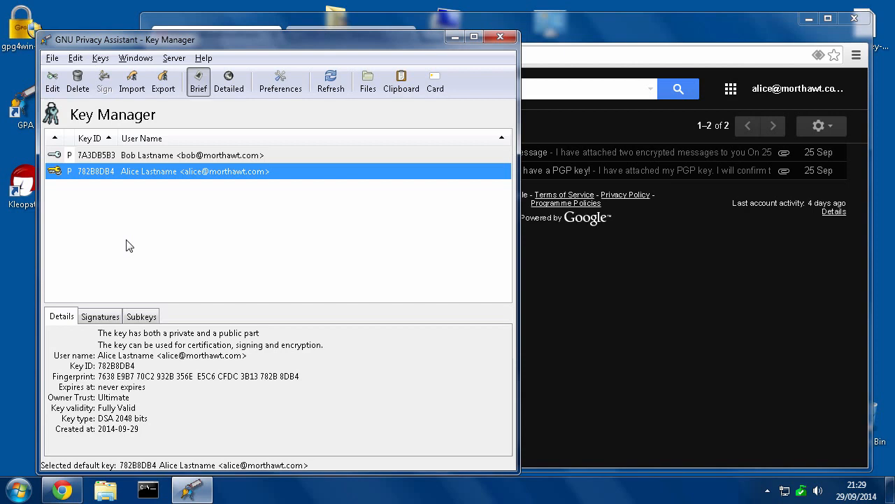
pyautogui.moveTo(435, 77)
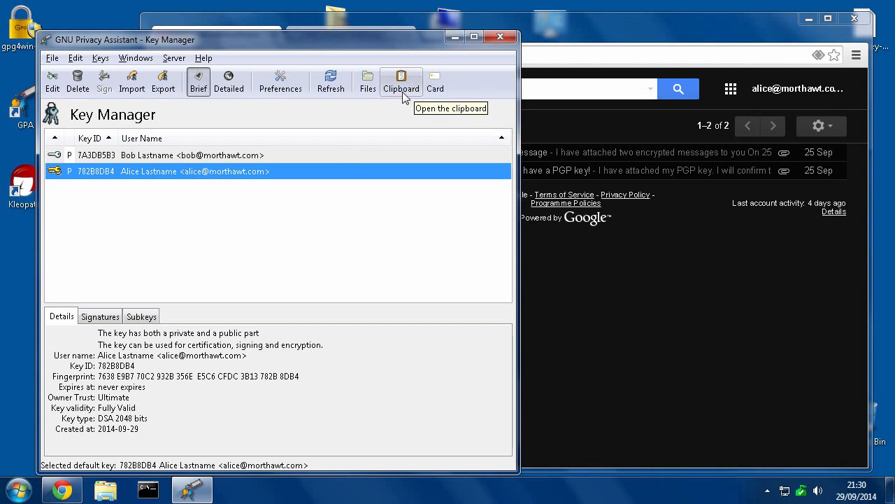
pyautogui.moveTo(319, 226)
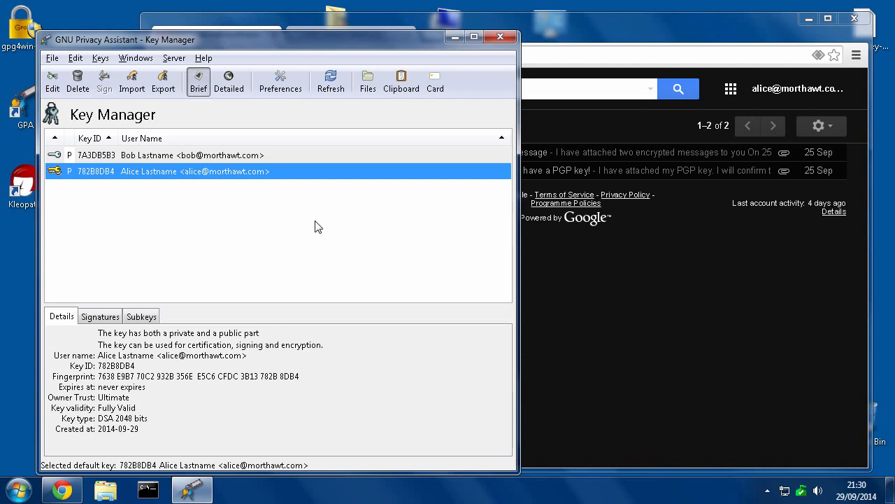
pyautogui.moveTo(233, 216)
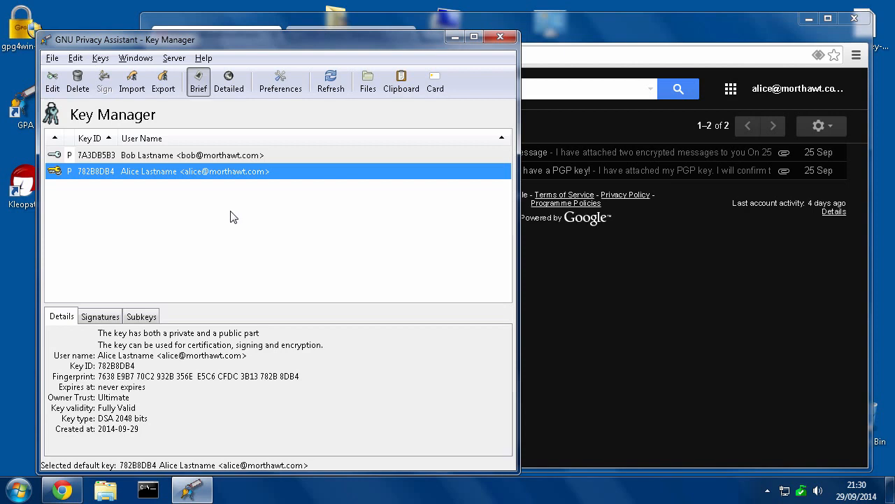
pyautogui.moveTo(222, 210)
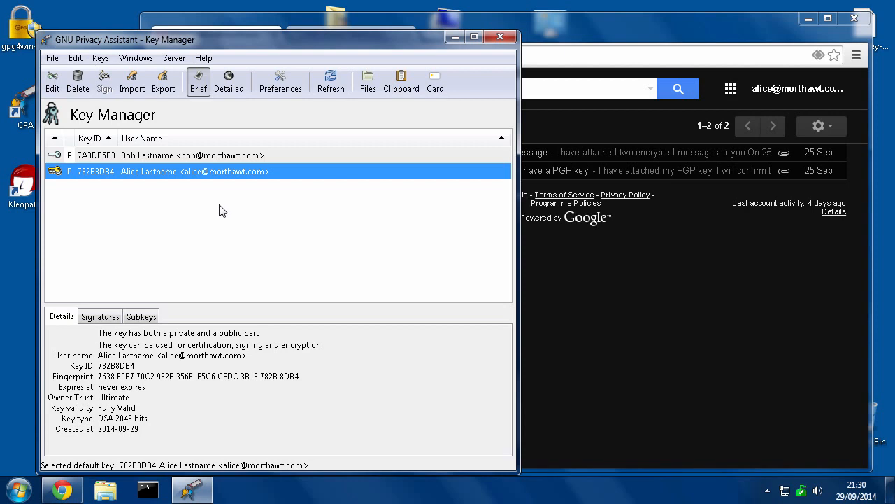
pyautogui.moveTo(59, 184)
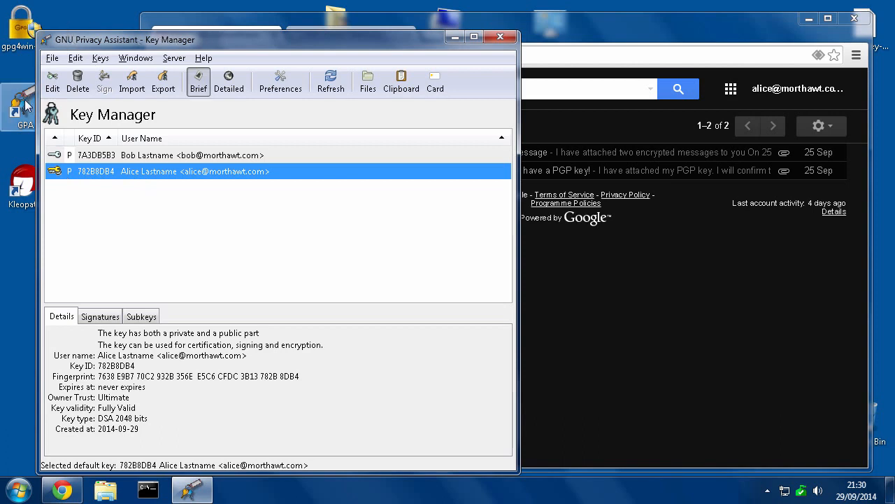
pyautogui.moveTo(173, 179)
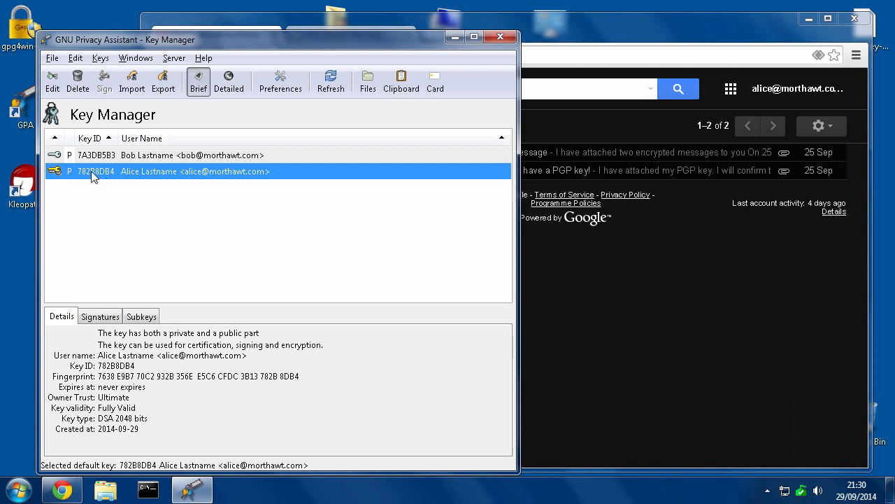
# Step: Copy Alice's default key 782B8DB4 to the clipboard and close the confirmation
pyautogui.rightClick(95, 183)
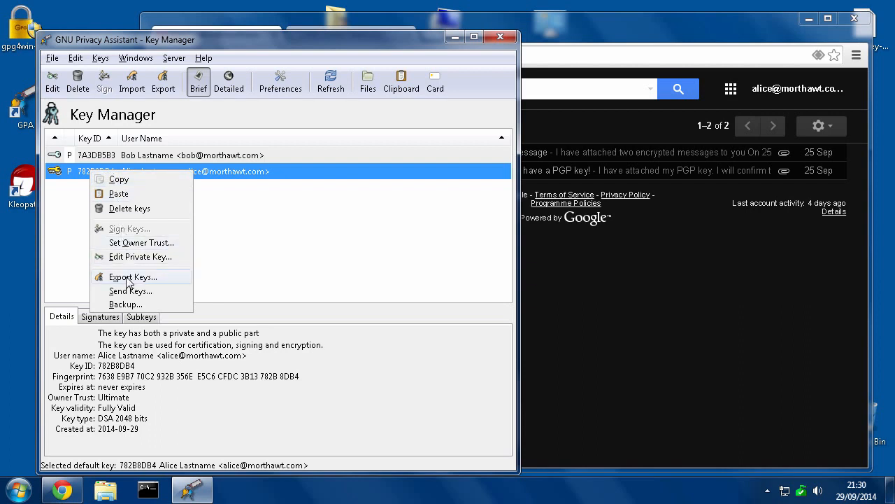
pyautogui.moveTo(121, 179)
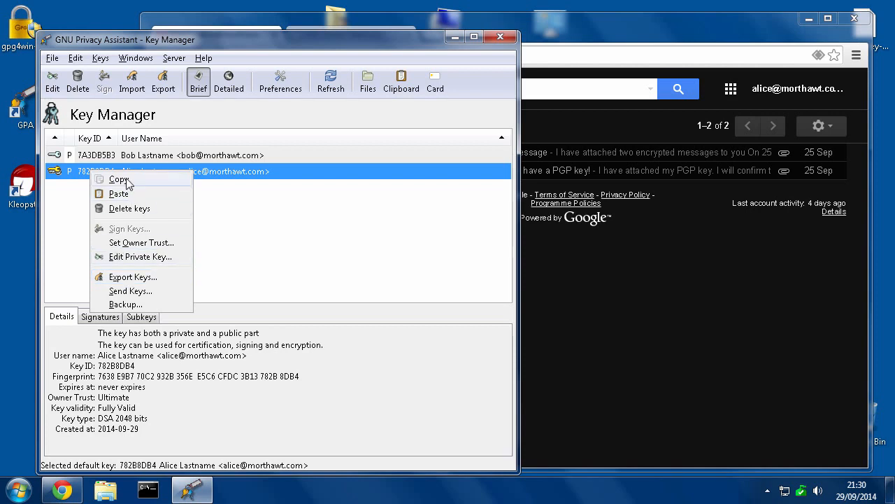
pyautogui.moveTo(141, 185)
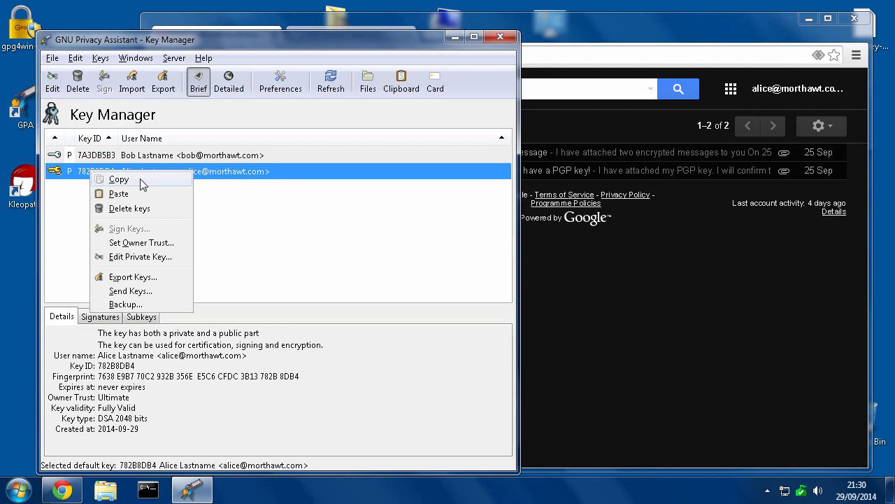
pyautogui.click(118, 179)
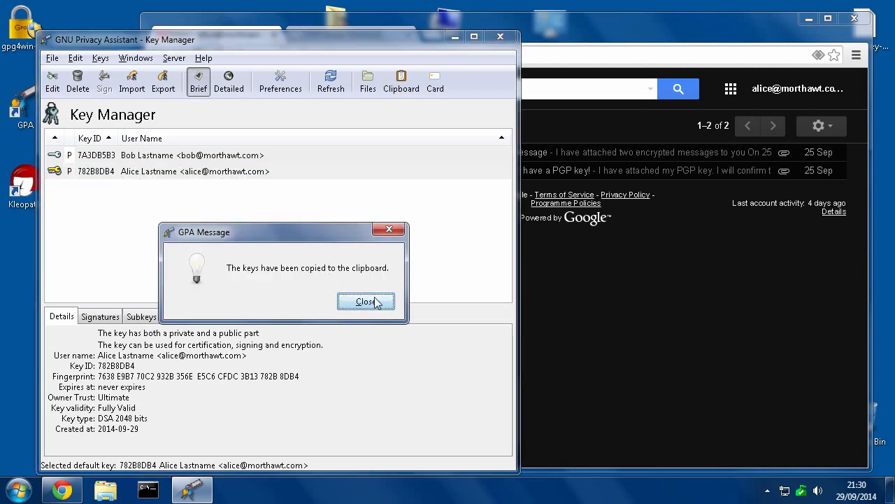
pyautogui.click(367, 300)
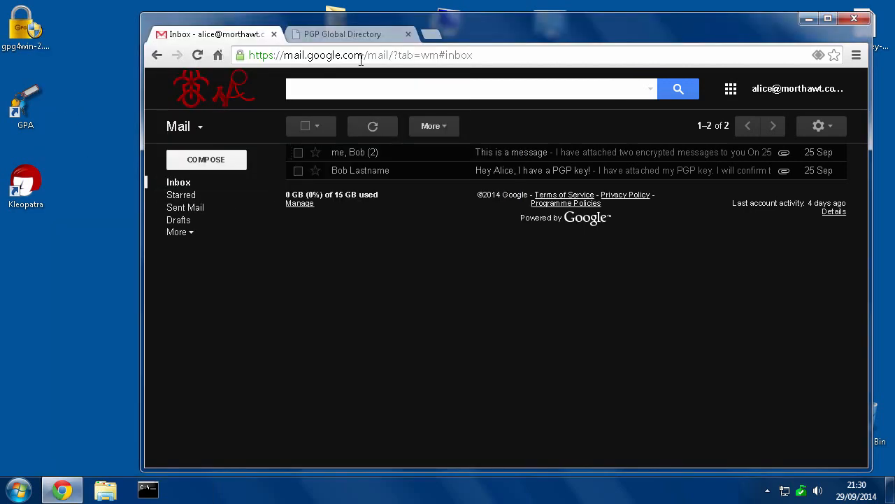
# Step: Upload Alice's pasted public key block via the PGP Global Directory publish page
pyautogui.click(342, 34)
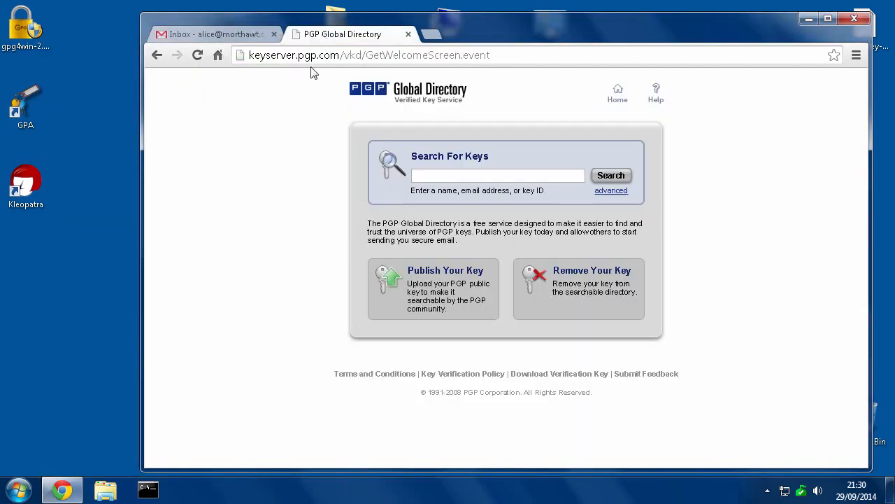
pyautogui.moveTo(411, 258)
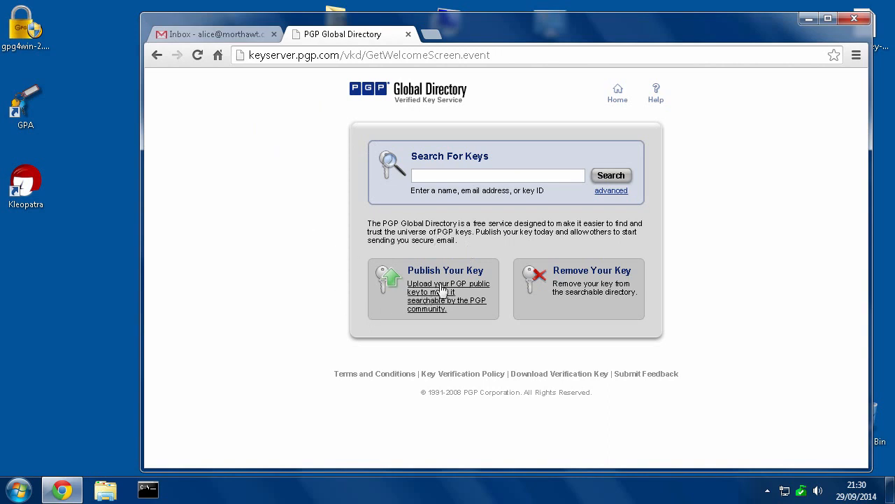
pyautogui.moveTo(456, 278)
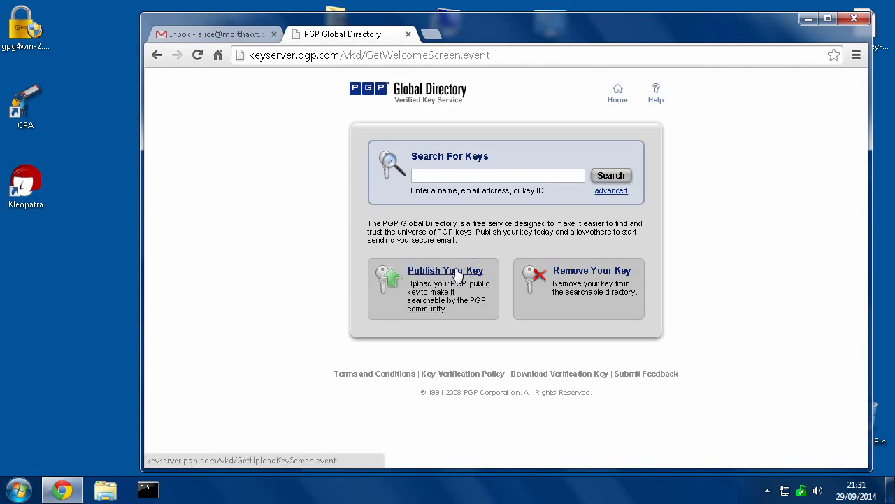
pyautogui.click(445, 271)
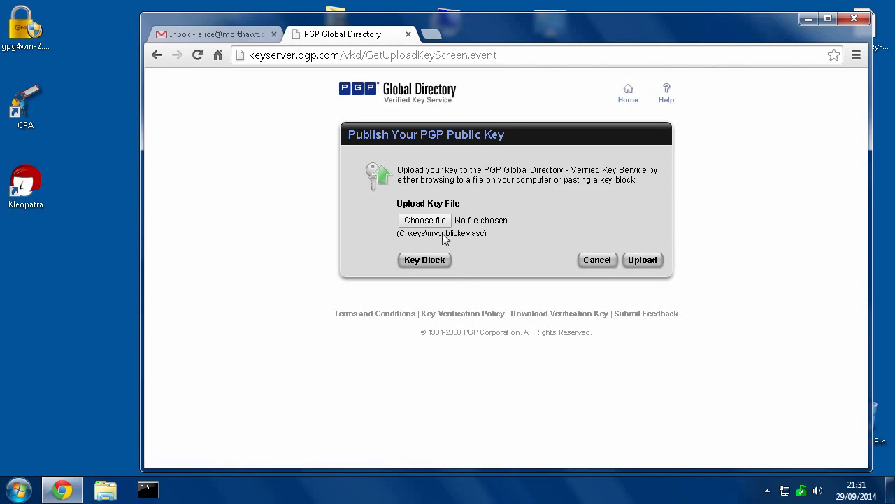
pyautogui.moveTo(423, 223)
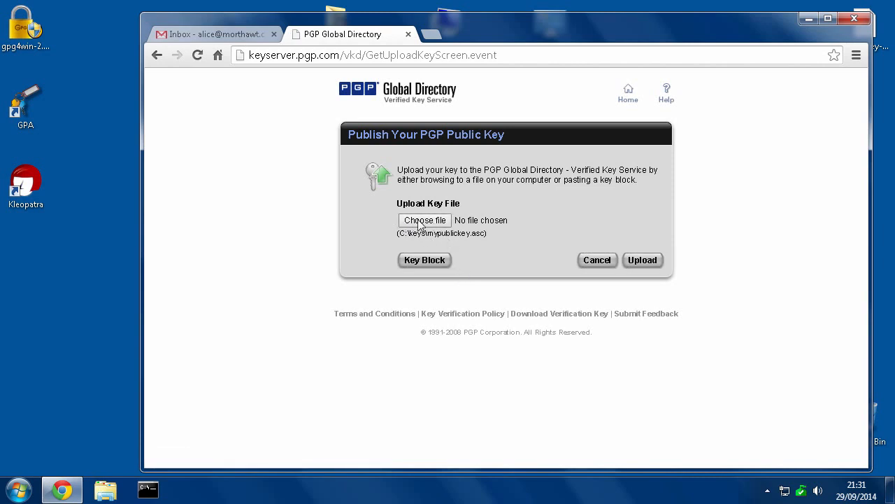
pyautogui.moveTo(439, 227)
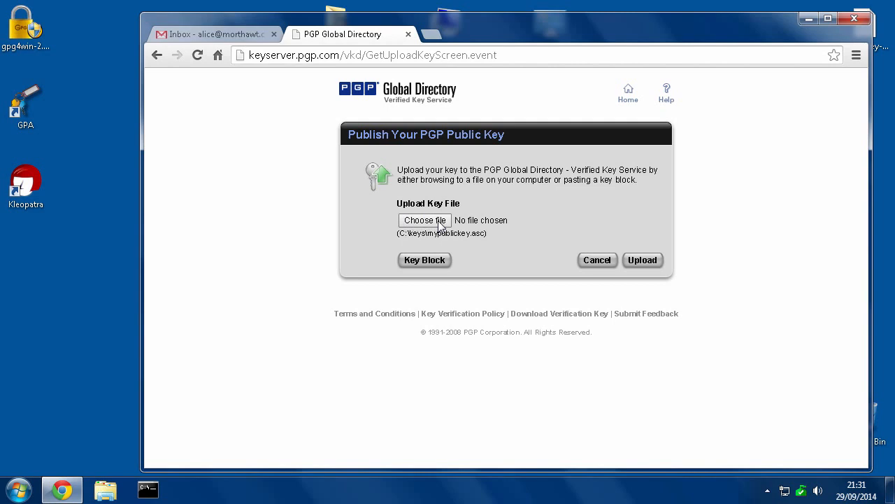
pyautogui.moveTo(414, 263)
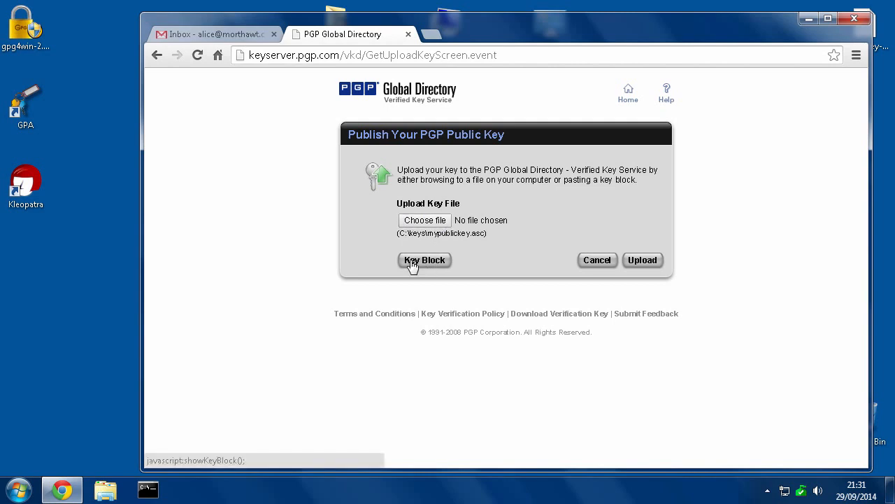
pyautogui.click(423, 260)
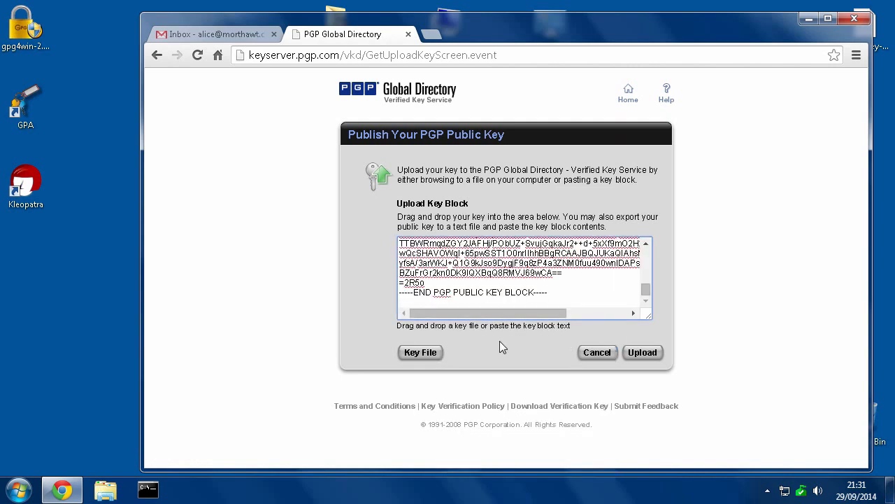
pyautogui.click(642, 352)
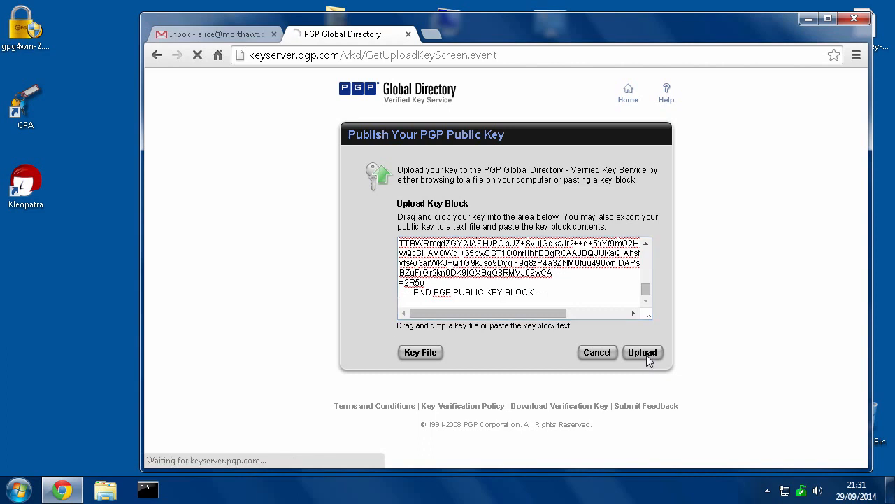
# Step: Acknowledge the Key Verification Pending notice with Done, returning to the welcome page
pyautogui.click(643, 353)
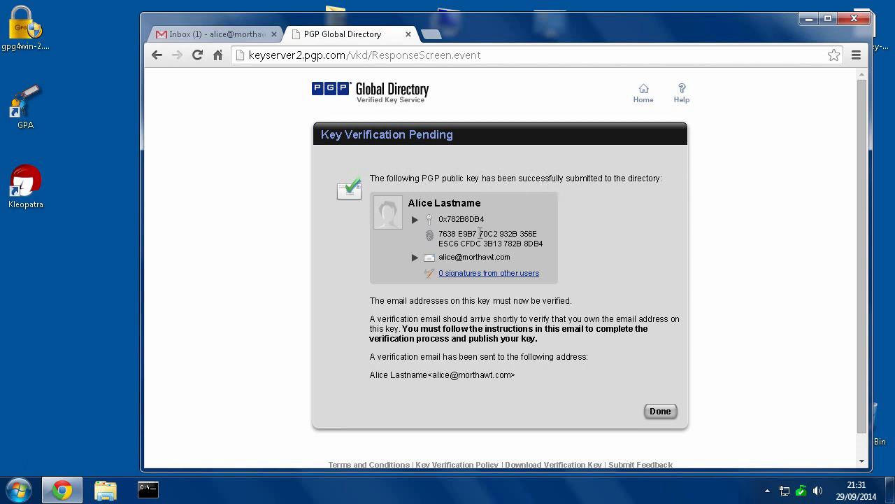
pyautogui.moveTo(369, 309)
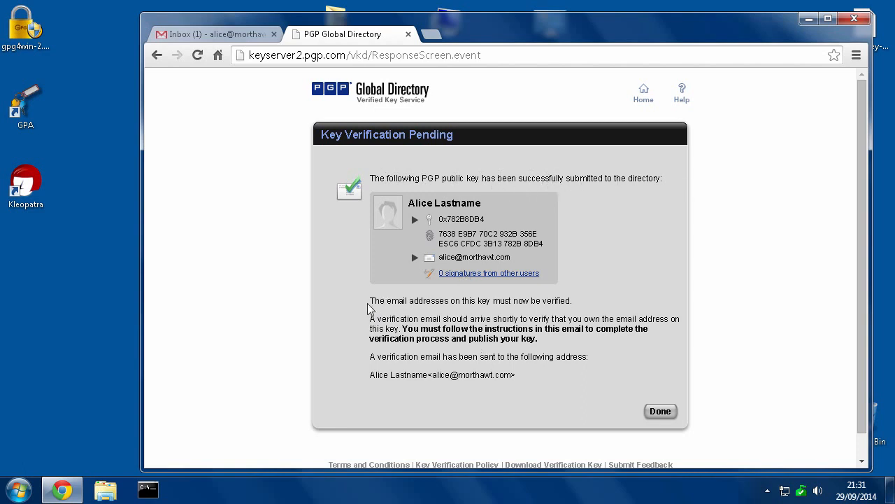
pyautogui.moveTo(509, 300)
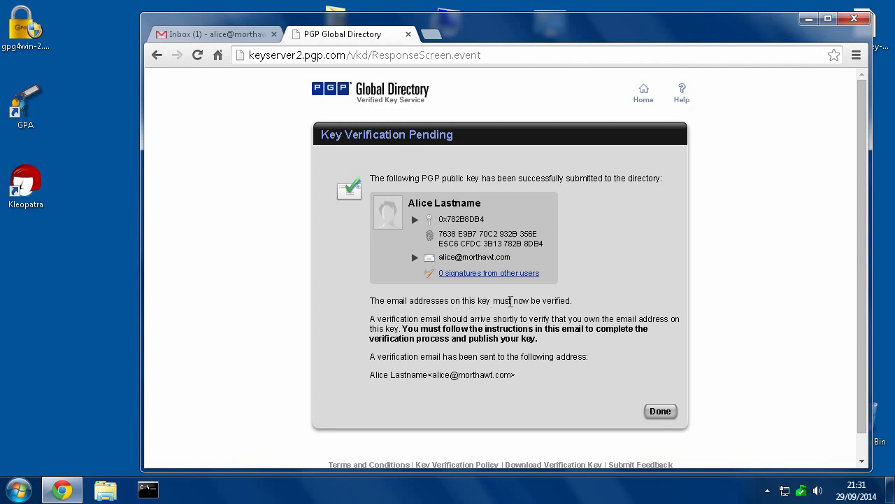
pyautogui.moveTo(576, 306)
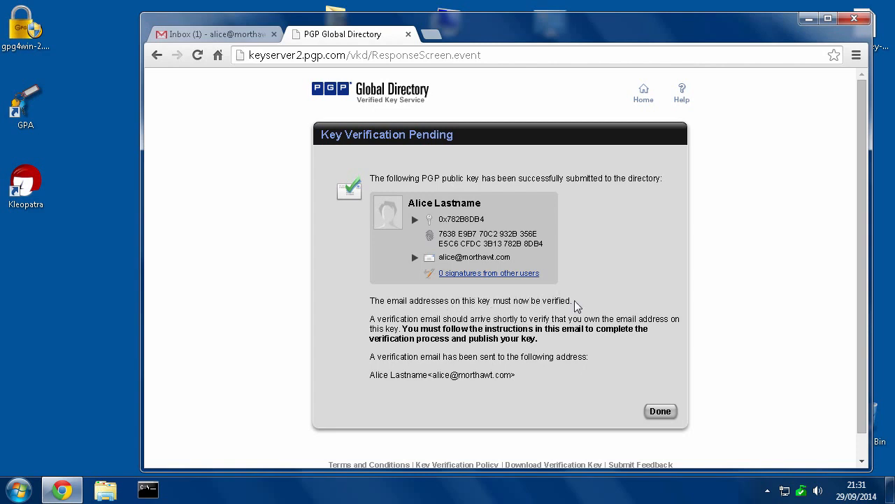
pyautogui.moveTo(193, 39)
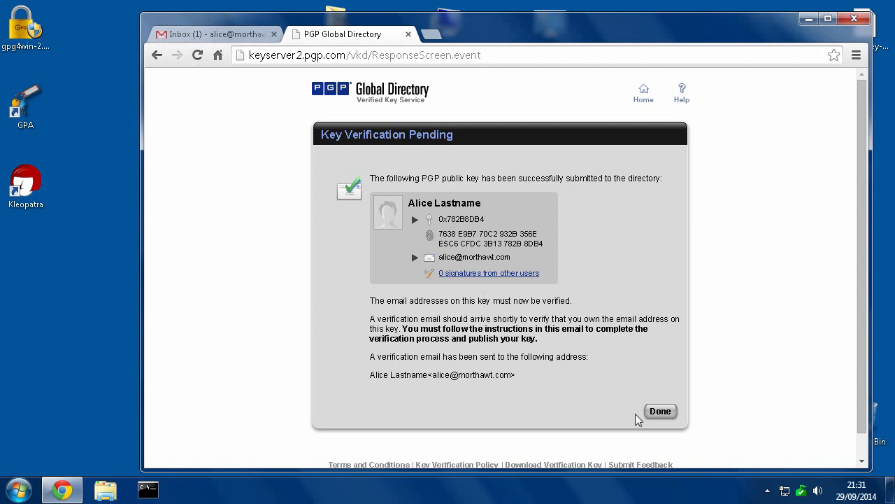
pyautogui.click(660, 411)
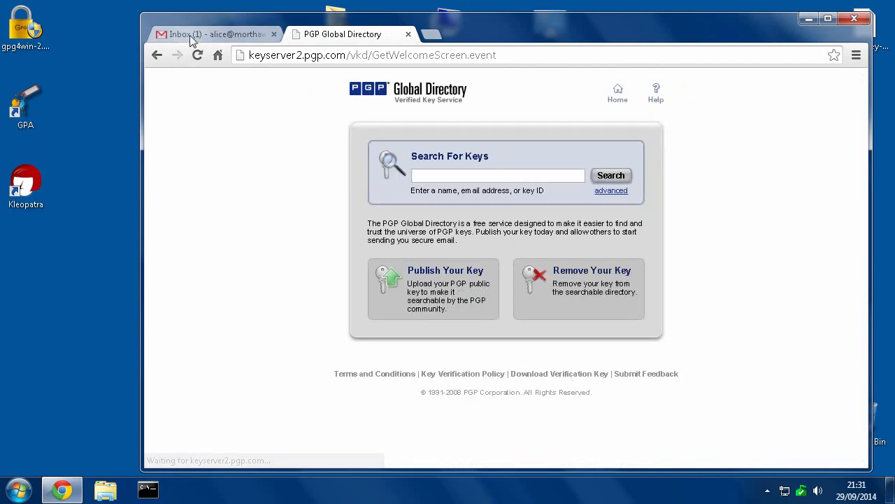
# Step: Open the '[PGP Global Directory] Verify Your Key' email from the Gmail inbox
pyautogui.click(210, 34)
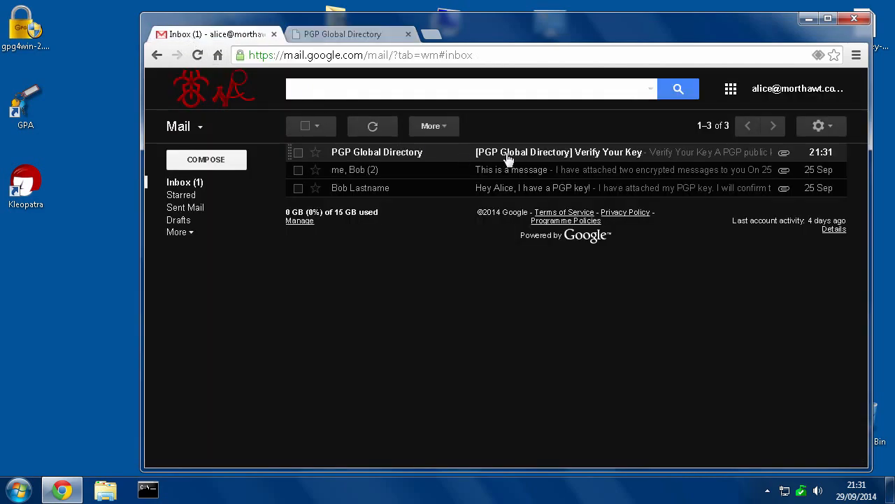
pyautogui.click(558, 151)
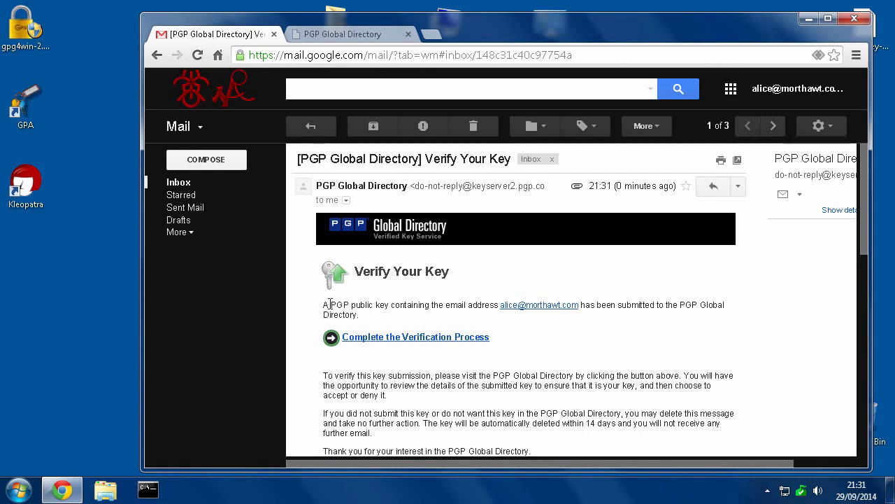
pyautogui.moveTo(351, 309)
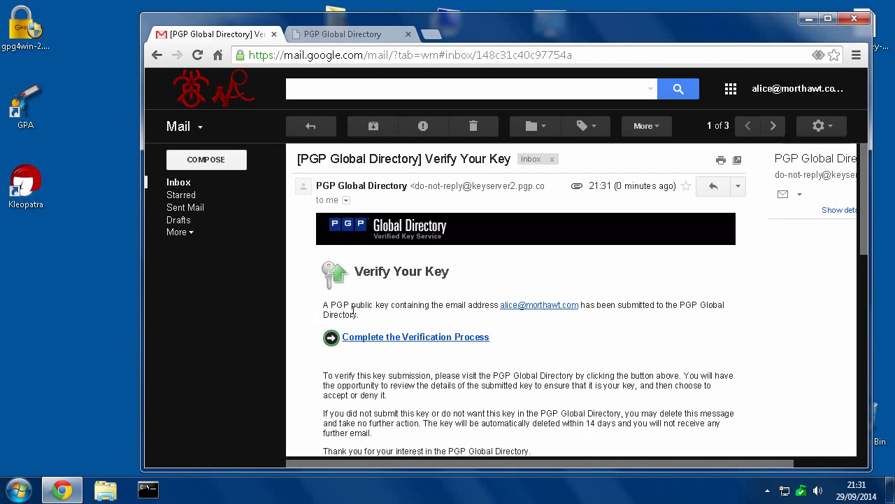
pyautogui.moveTo(534, 310)
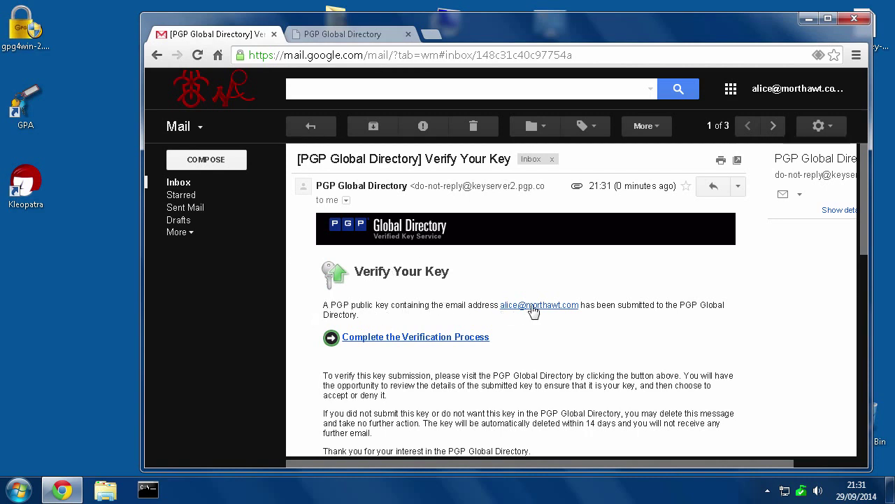
pyautogui.moveTo(446, 316)
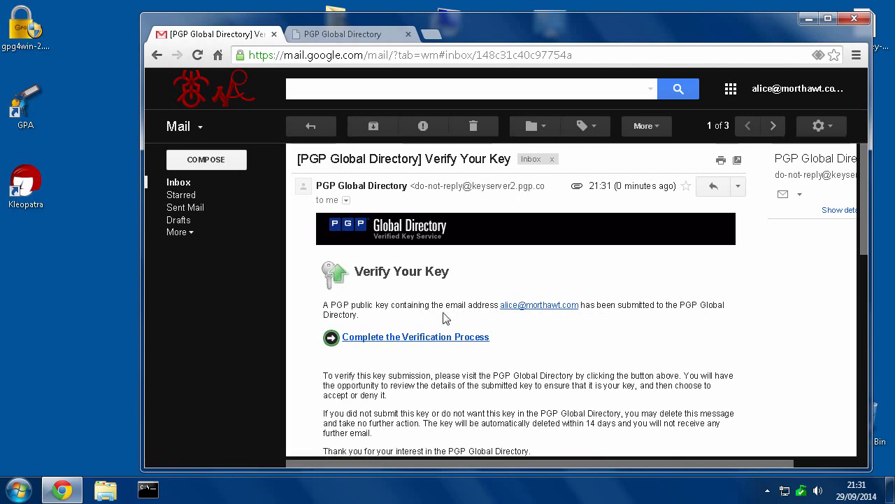
pyautogui.moveTo(431, 337)
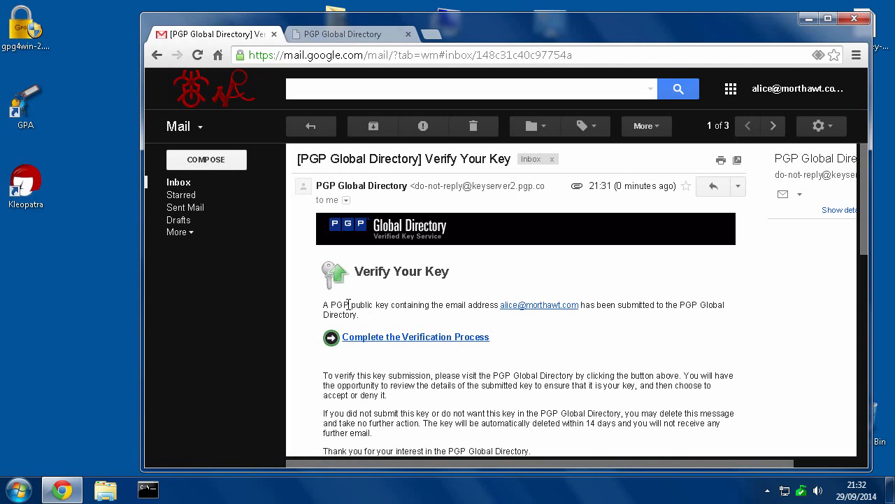
pyautogui.moveTo(342, 305)
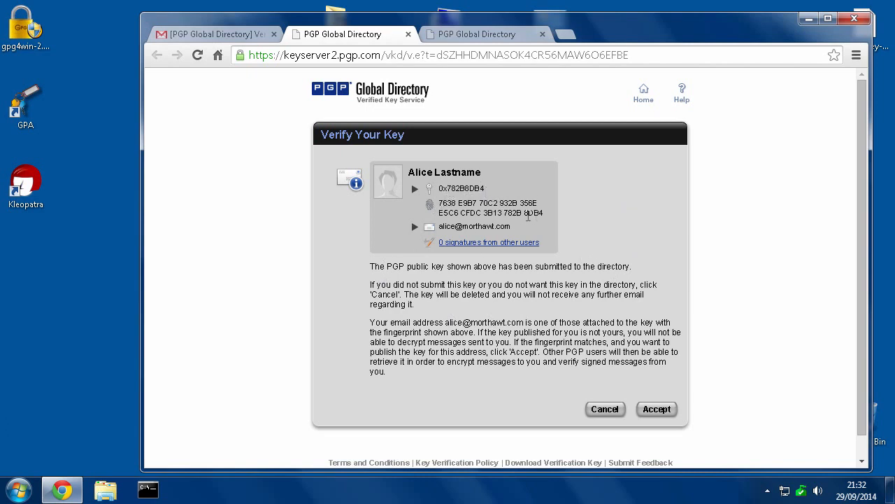
pyautogui.moveTo(417, 231)
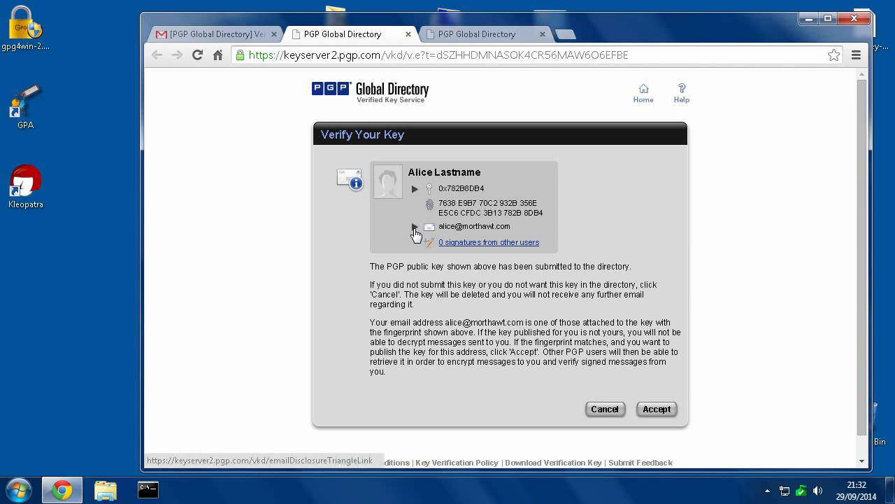
# Step: Expand the email address details for key 782B8DB4 on the verification page
pyautogui.click(416, 226)
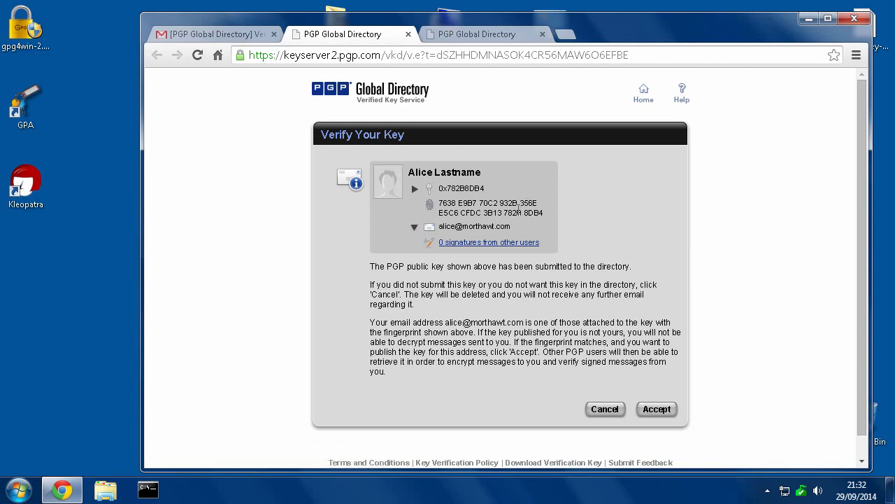
pyautogui.moveTo(456, 247)
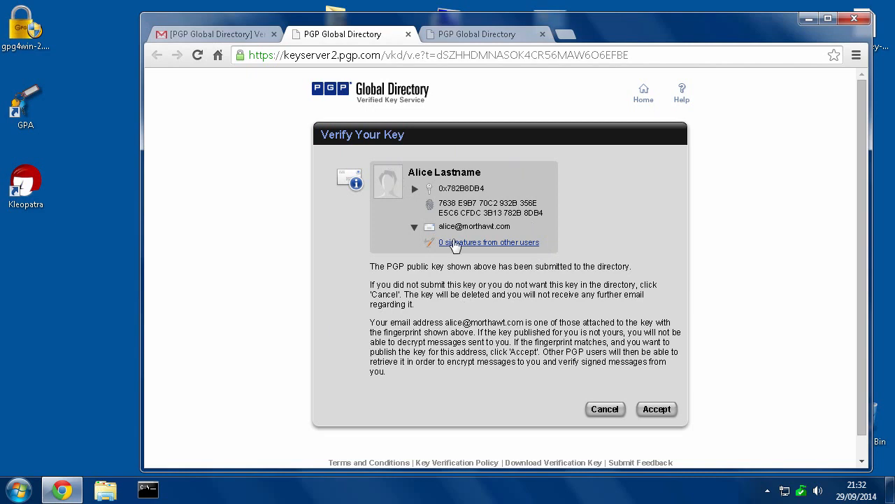
pyautogui.moveTo(25, 106)
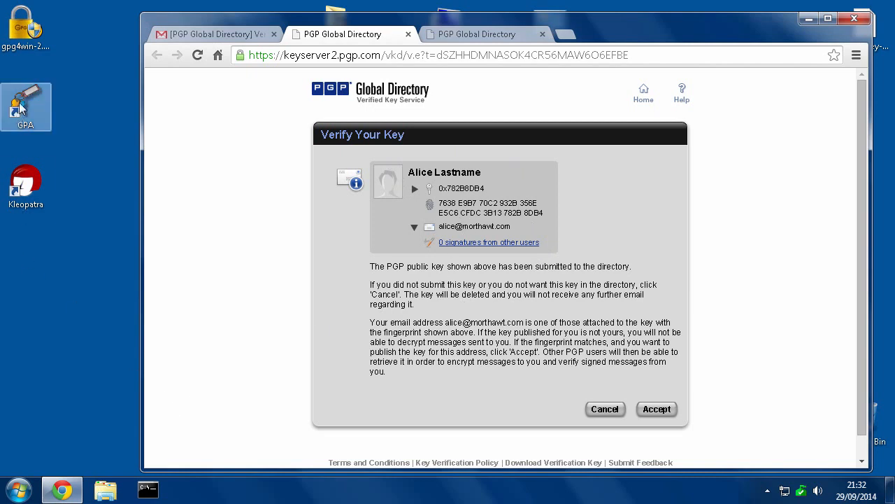
# Step: Launch GPA from the desktop to compare Alice's key fingerprint with the verification page
pyautogui.doubleClick(25, 98)
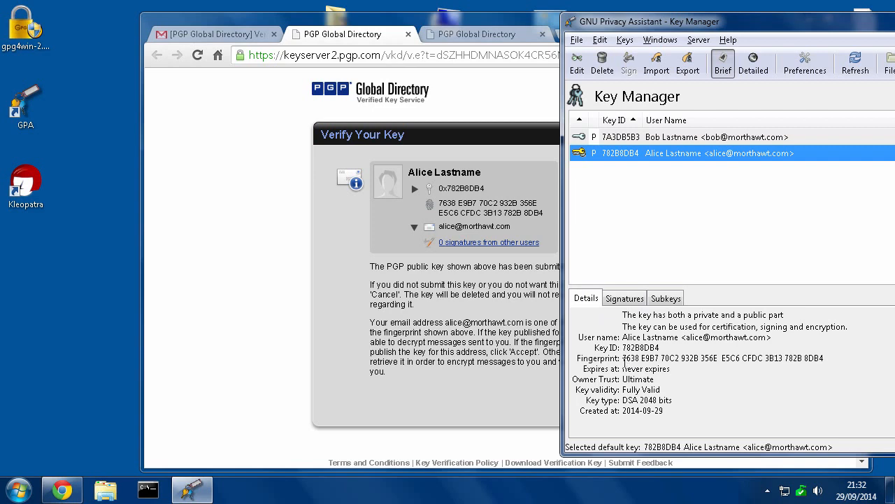
pyautogui.moveTo(512, 258)
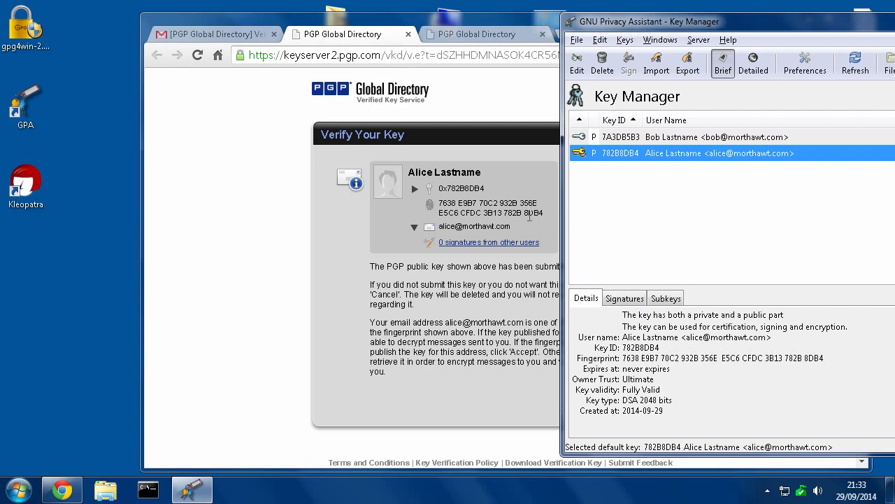
pyautogui.moveTo(674, 296)
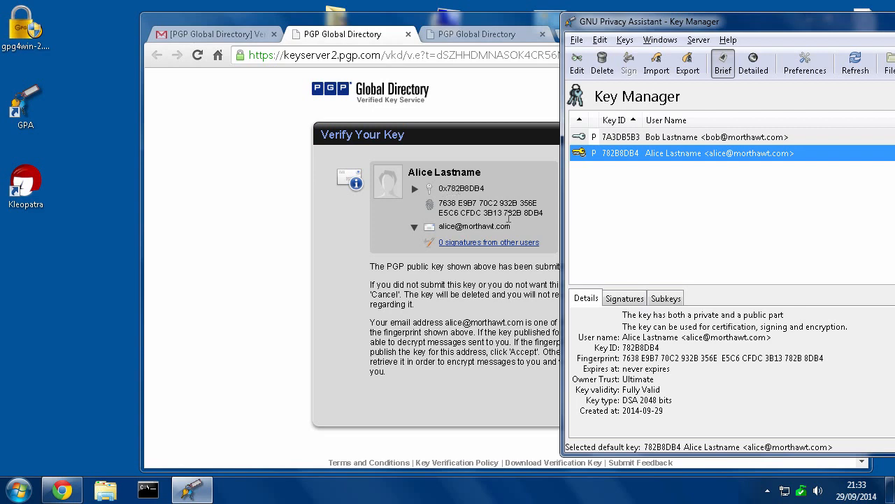
pyautogui.moveTo(528, 218)
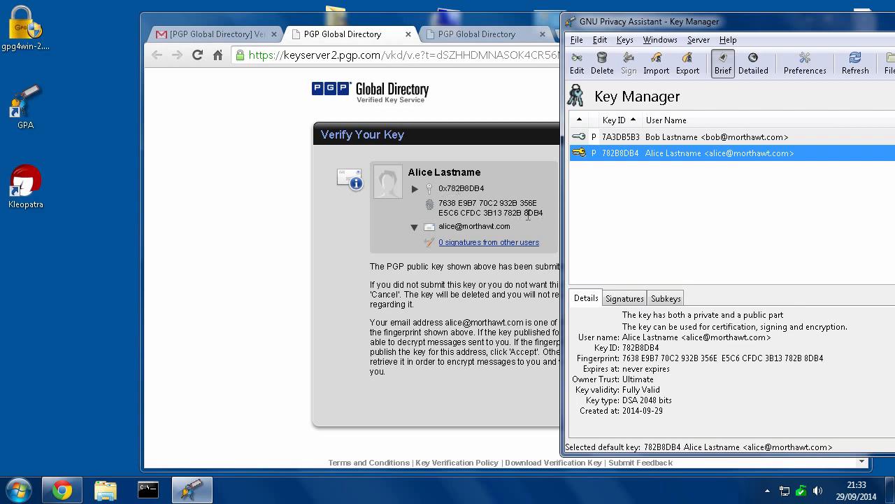
pyautogui.moveTo(286, 205)
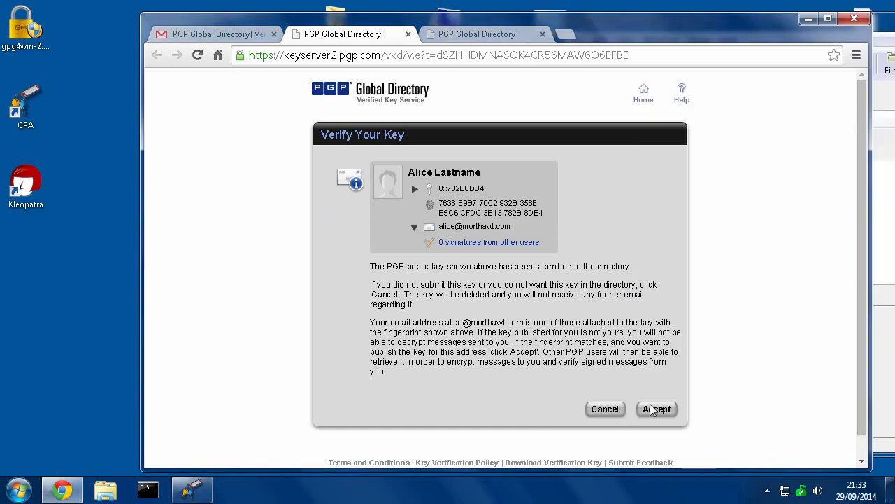
pyautogui.click(658, 408)
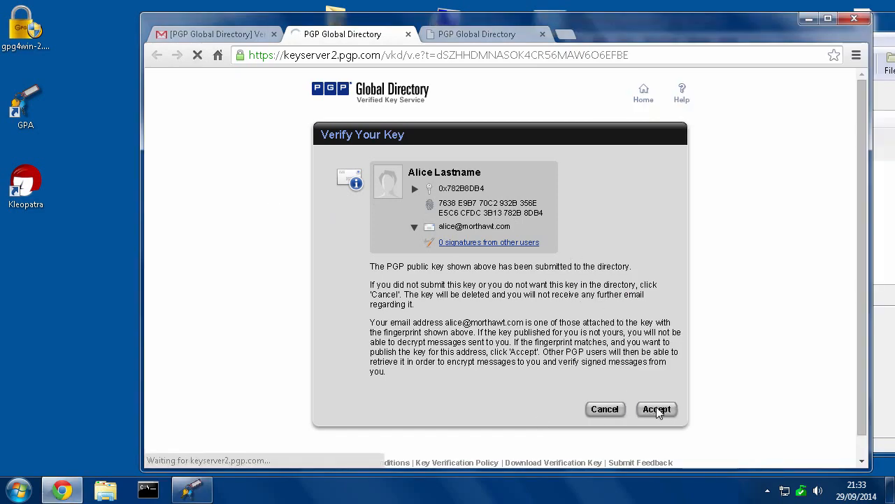
pyautogui.click(657, 408)
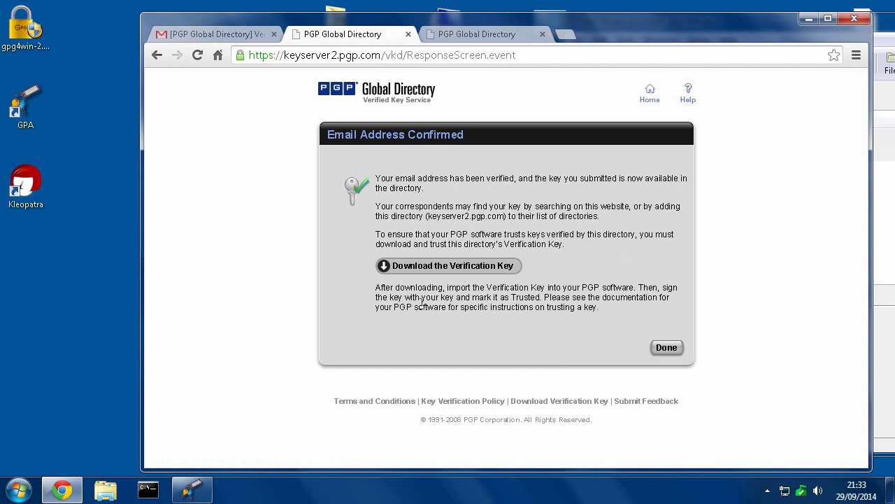
pyautogui.moveTo(486, 185)
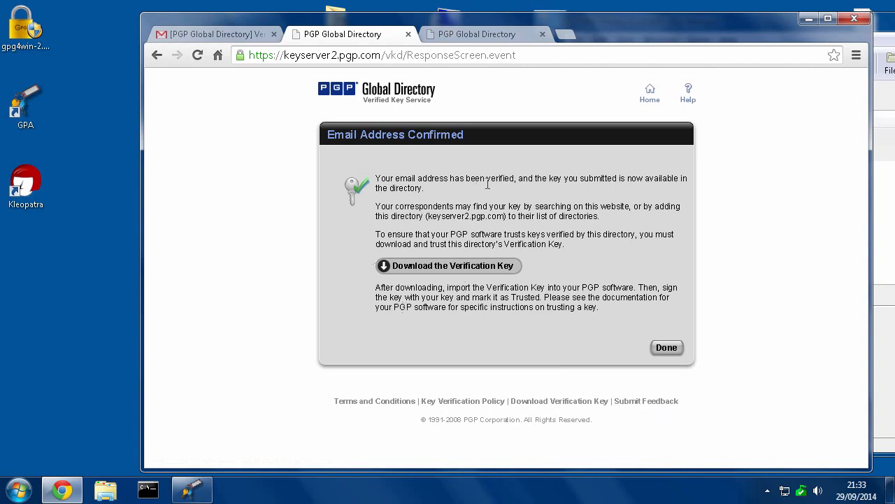
pyautogui.moveTo(539, 205)
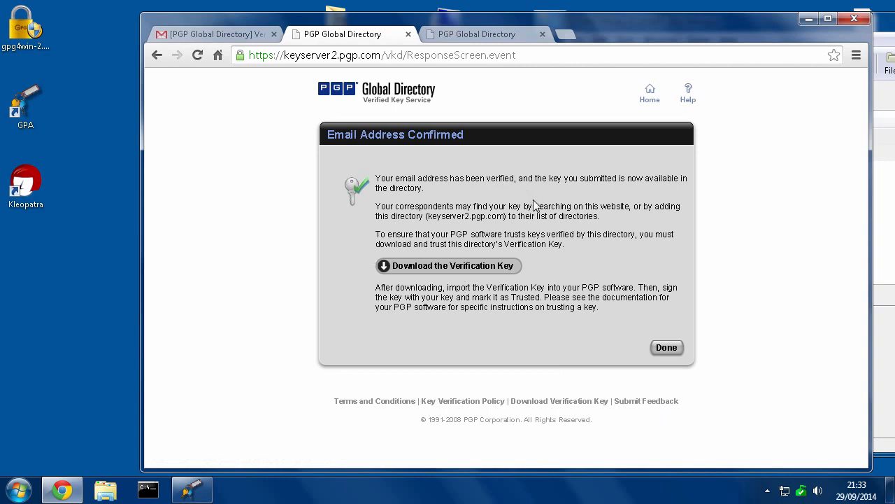
pyautogui.moveTo(414, 271)
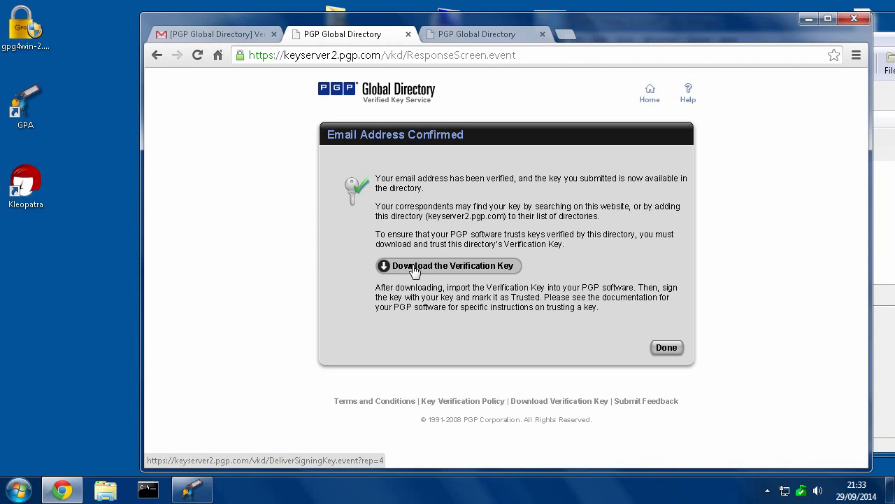
pyautogui.moveTo(265, 207)
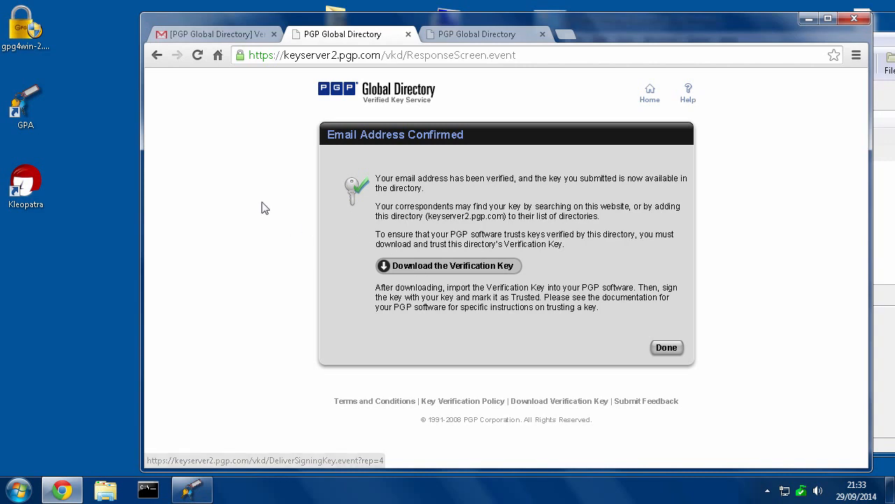
pyautogui.moveTo(588, 232)
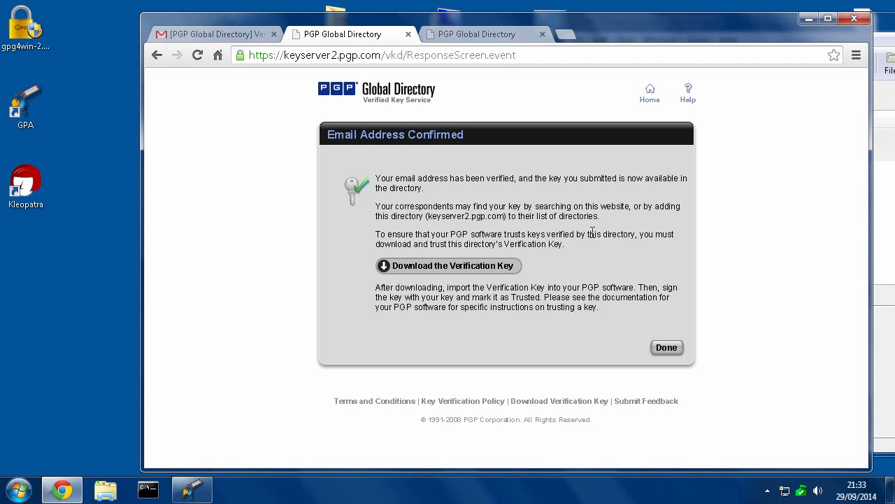
pyautogui.moveTo(546, 270)
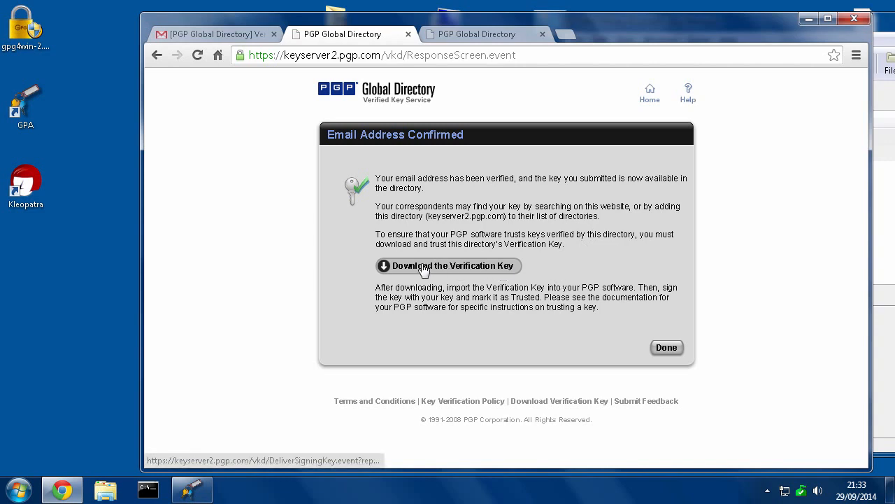
# Step: Download the directory's Verification Key and save the file to the Desktop
pyautogui.click(448, 266)
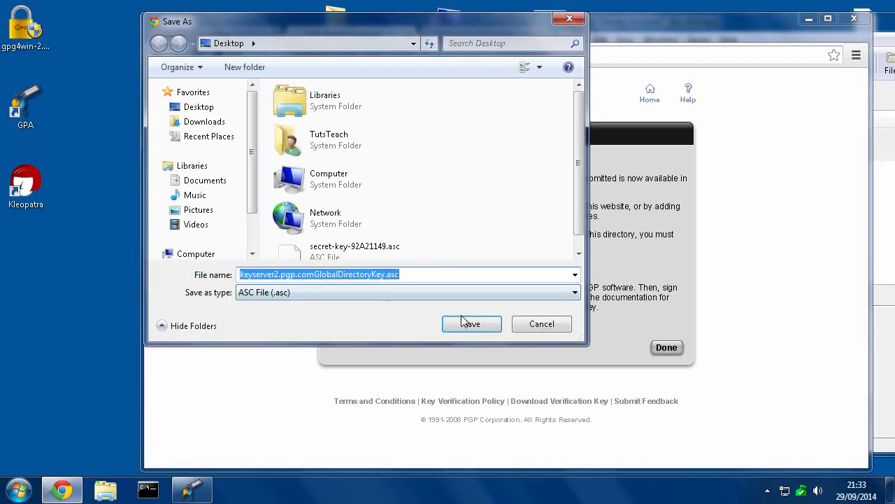
pyautogui.click(471, 324)
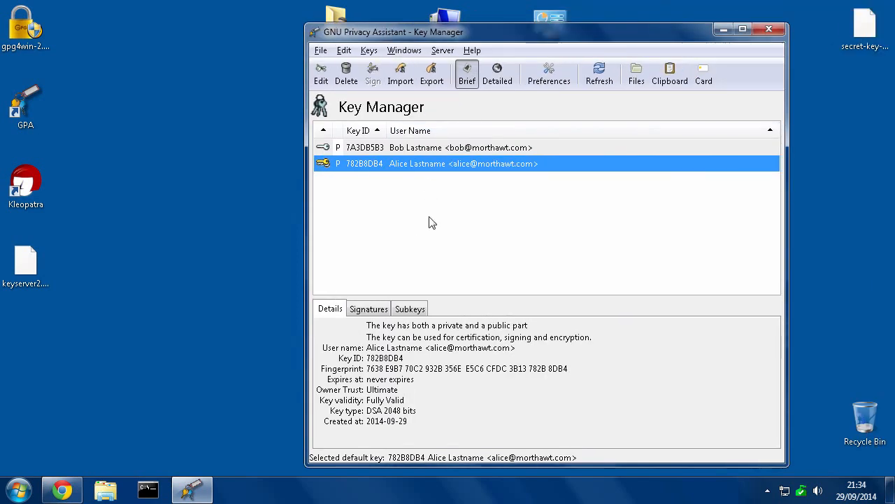
# Step: Import the GlobalDirectoryKey .asc file from the Desktop and close the import summary
pyautogui.click(400, 70)
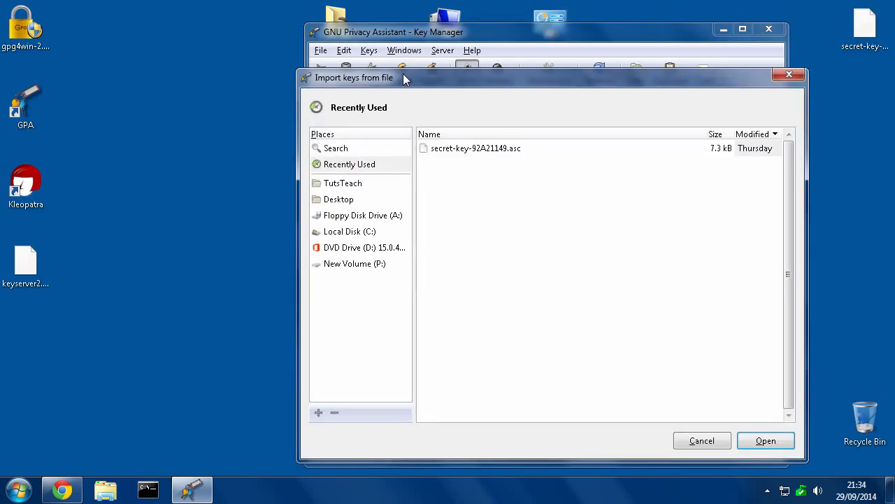
pyautogui.click(340, 199)
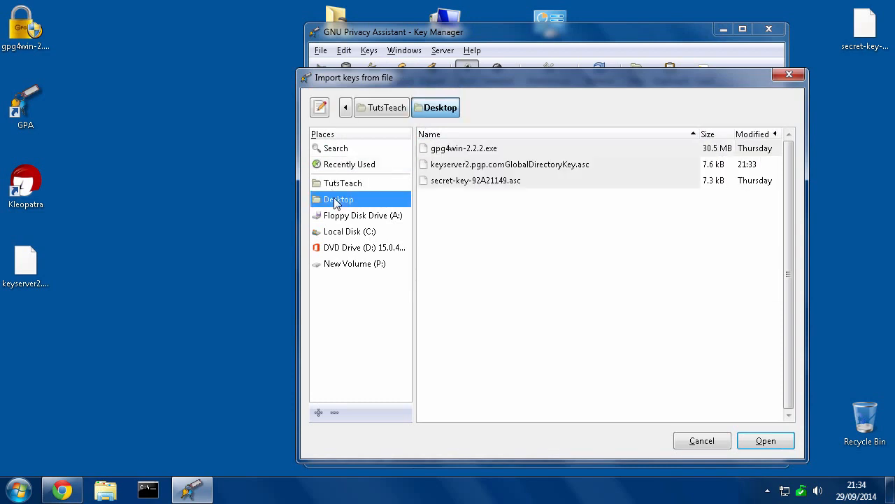
pyautogui.click(509, 164)
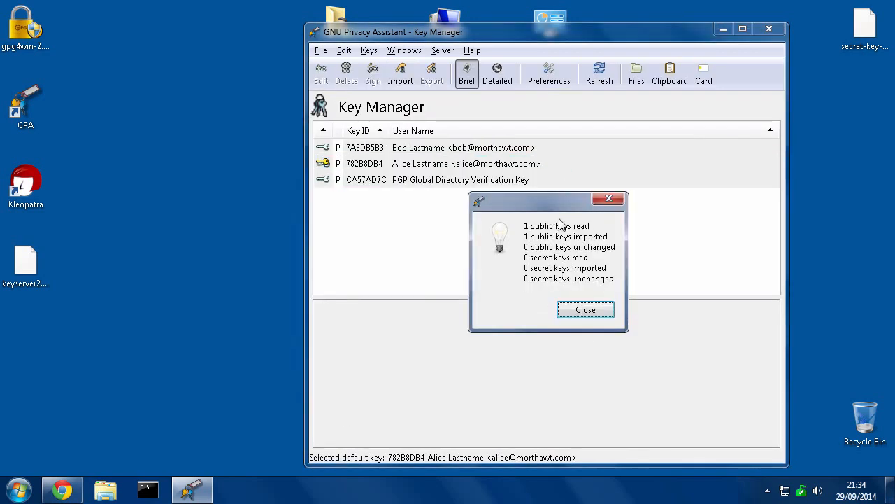
pyautogui.moveTo(524, 240)
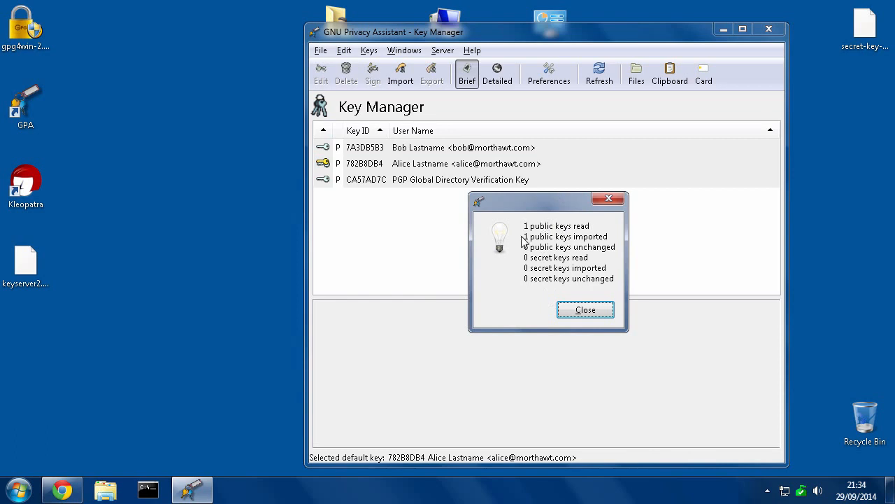
pyautogui.click(584, 309)
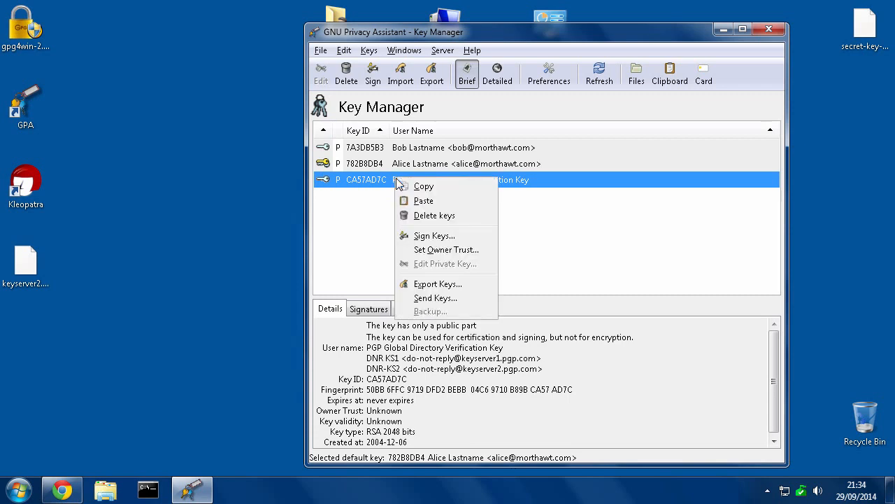
pyautogui.moveTo(433, 235)
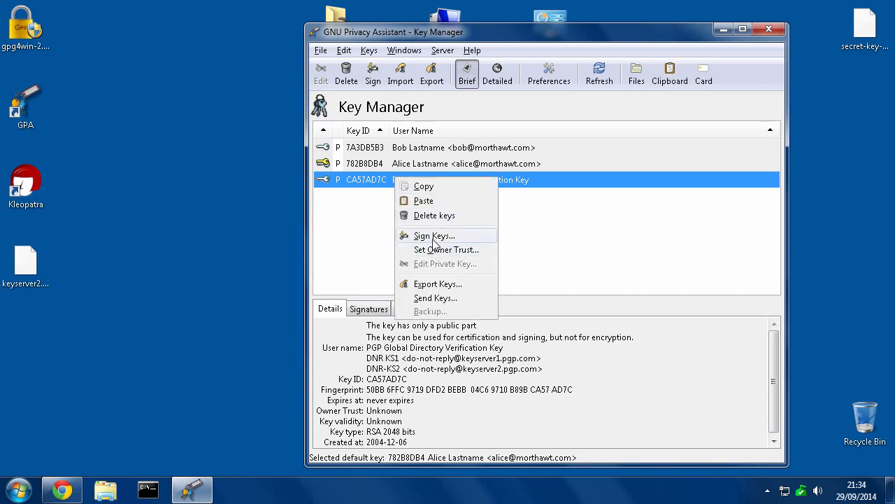
# Step: Sign the PGP Global Directory Verification Key with Alice's key, then show Alice's key details
pyautogui.click(433, 235)
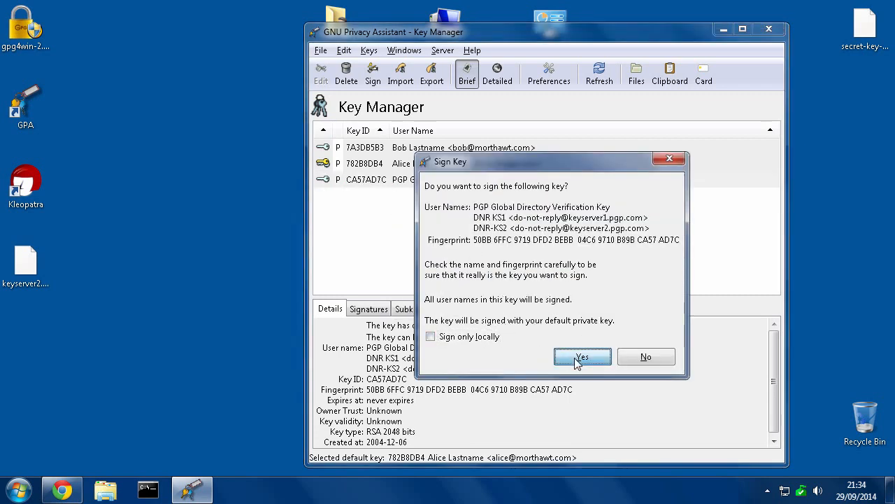
pyautogui.click(582, 357)
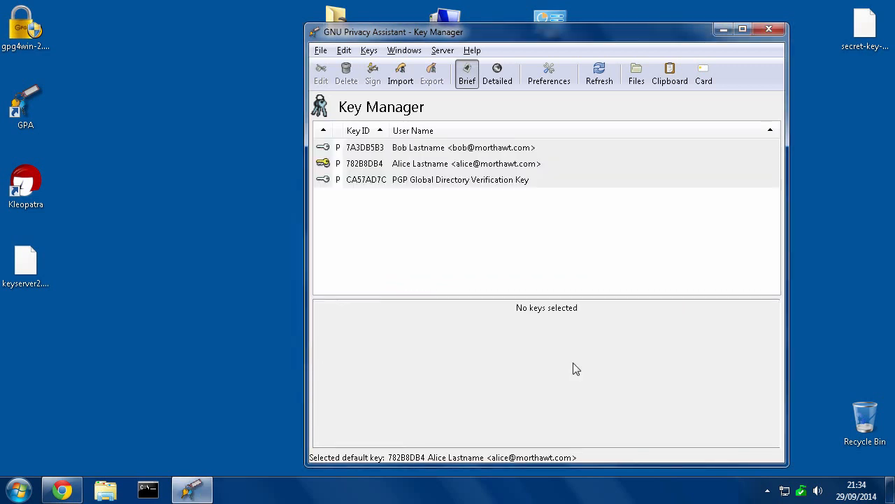
pyautogui.click(461, 162)
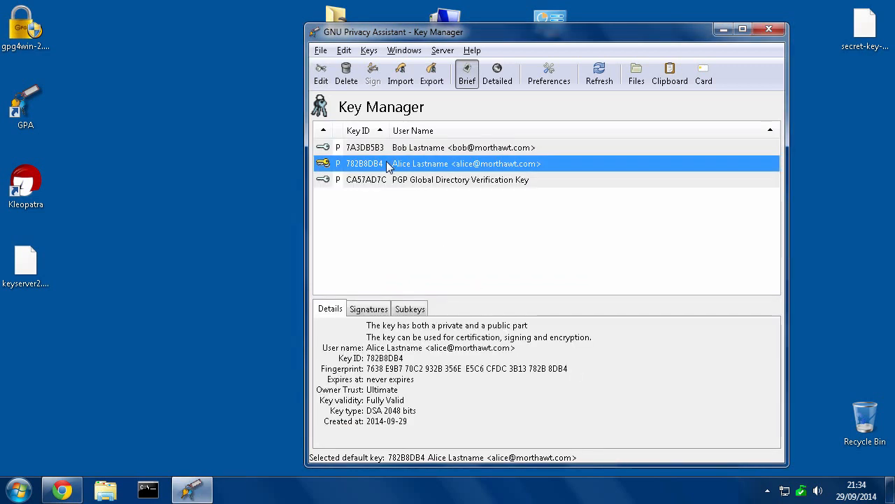
# Step: Set the PGP Global Directory Verification Key's owner trust to Full via Set Owner Trust
pyautogui.rightClick(367, 179)
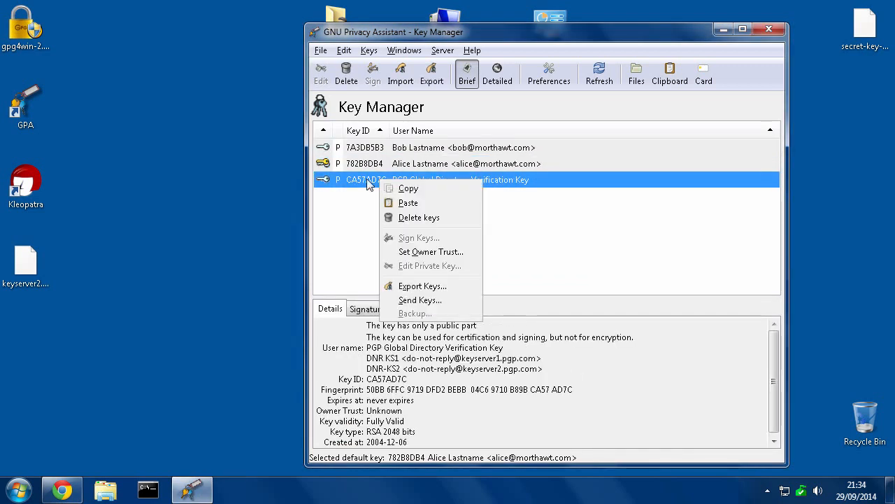
pyautogui.moveTo(422, 255)
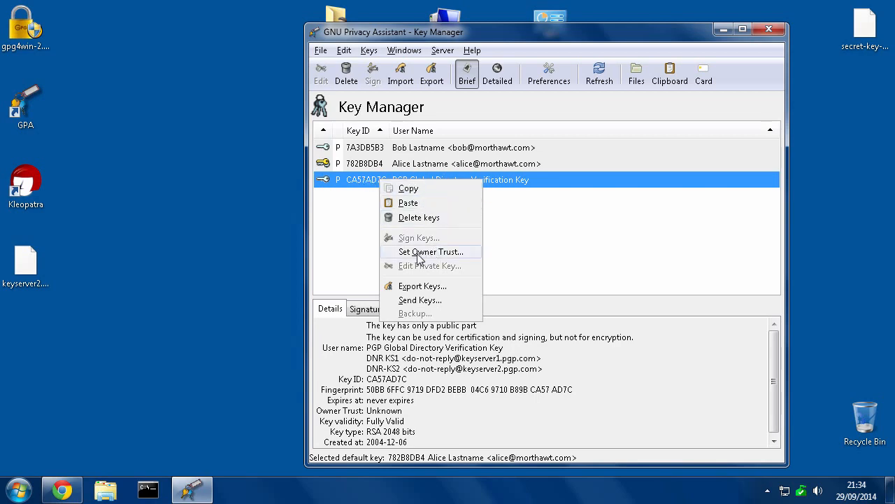
pyautogui.click(431, 252)
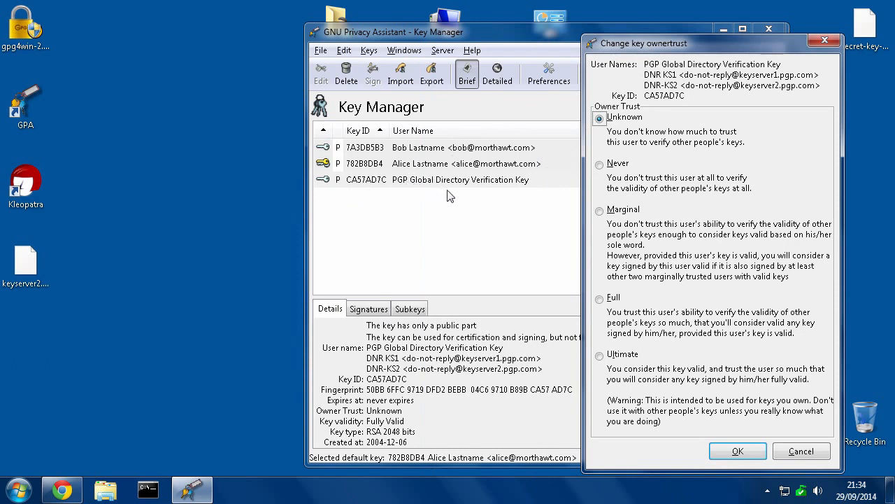
pyautogui.moveTo(460, 201)
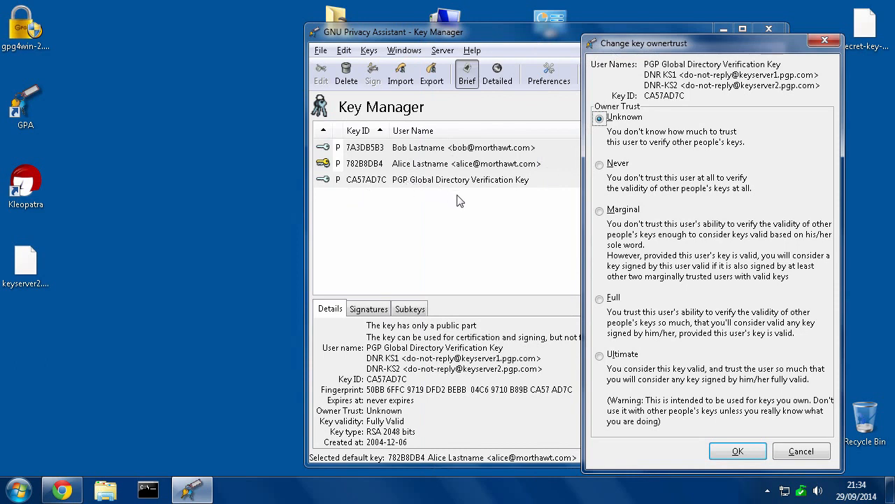
pyautogui.moveTo(599, 241)
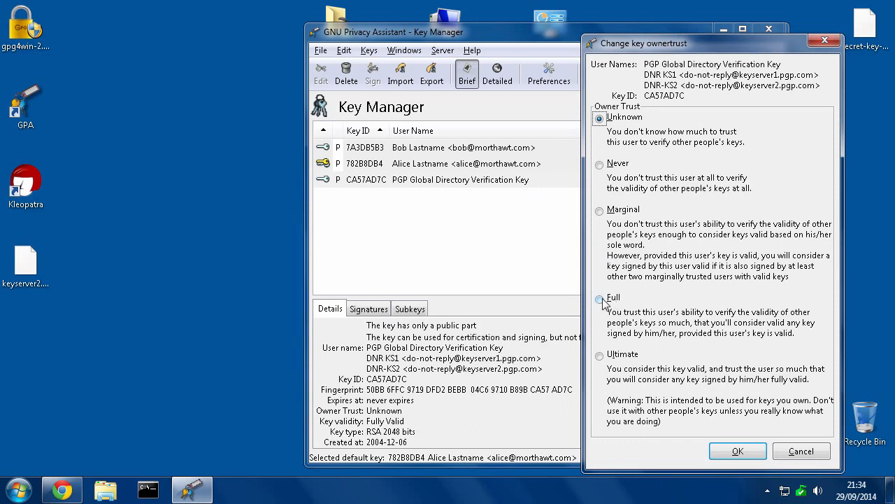
pyautogui.click(599, 300)
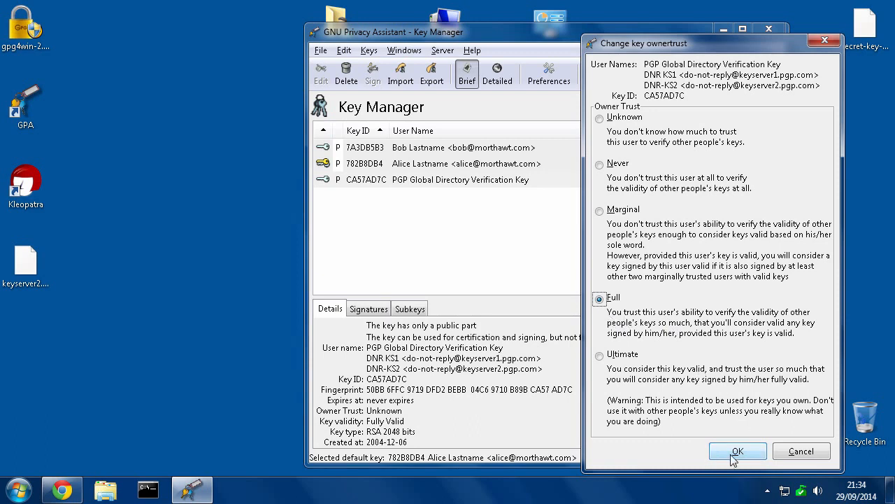
pyautogui.click(738, 450)
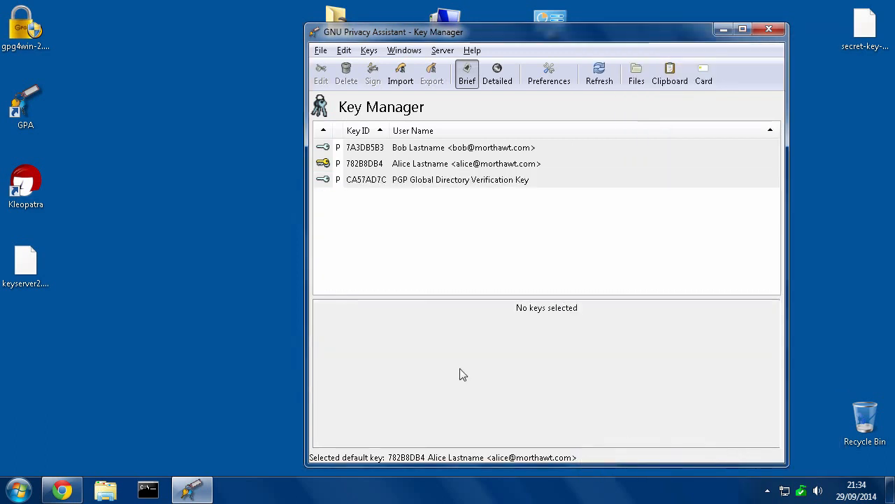
pyautogui.moveTo(459, 238)
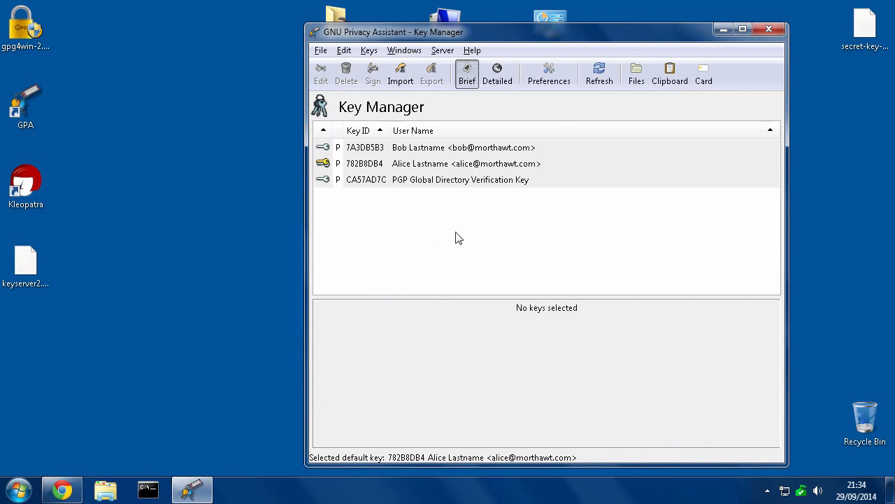
pyautogui.moveTo(391, 179)
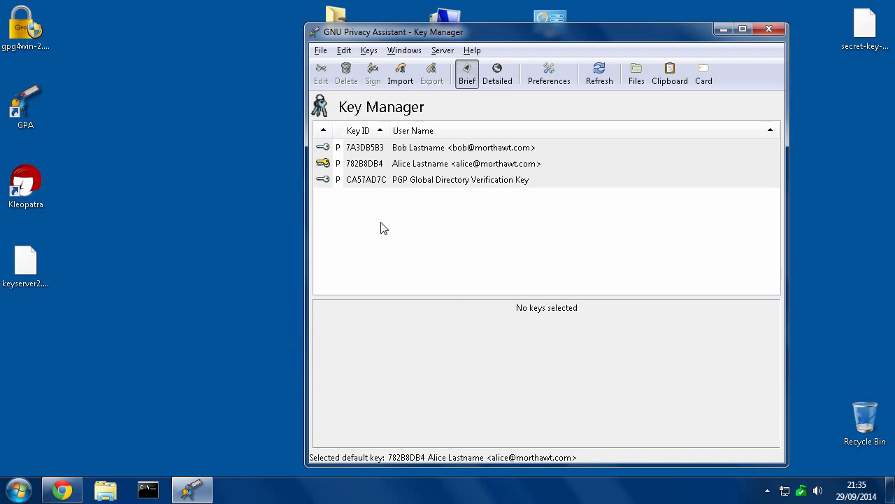
pyautogui.moveTo(361, 226)
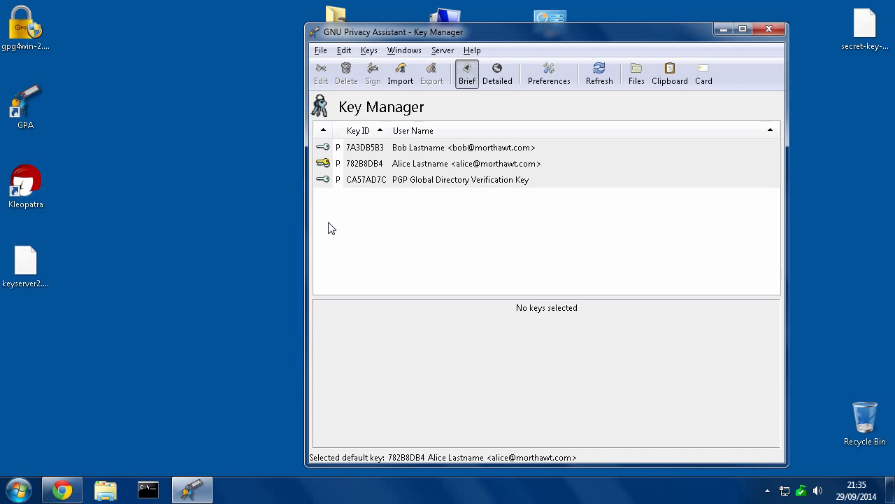
pyautogui.moveTo(203, 243)
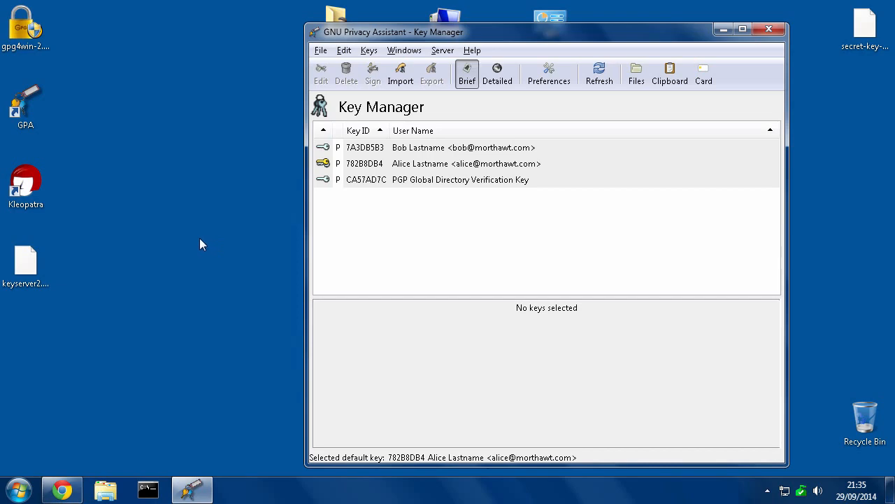